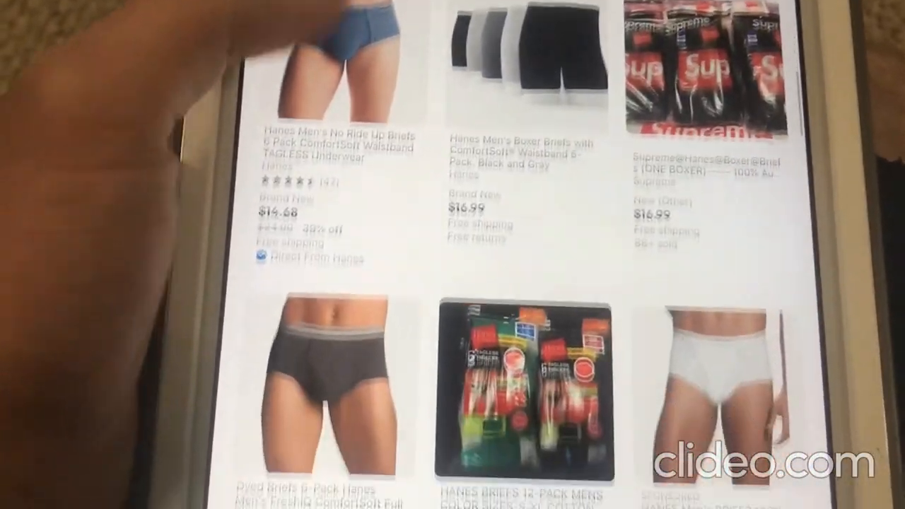
Browse the Hanes search results and open the Hanes Classics Mens Briefs listing
{"action": "scroll", "scroll_direction": "down", "scroll_amount": 3}
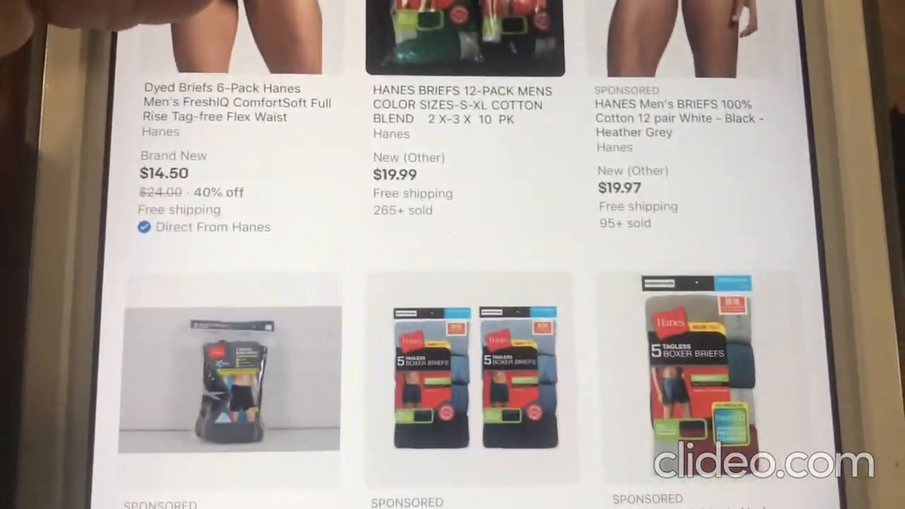
{"action": "scroll", "scroll_direction": "down", "scroll_amount": 3}
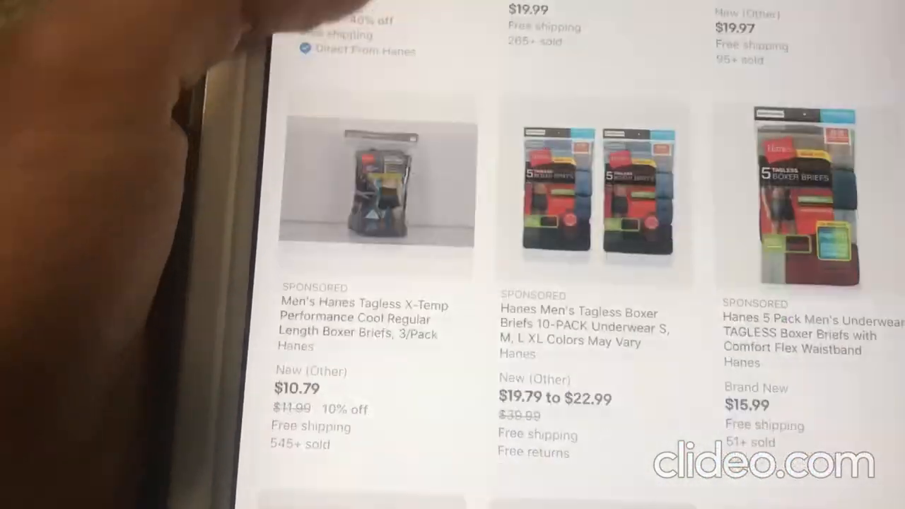
{"action": "scroll", "scroll_direction": "down", "scroll_amount": 3}
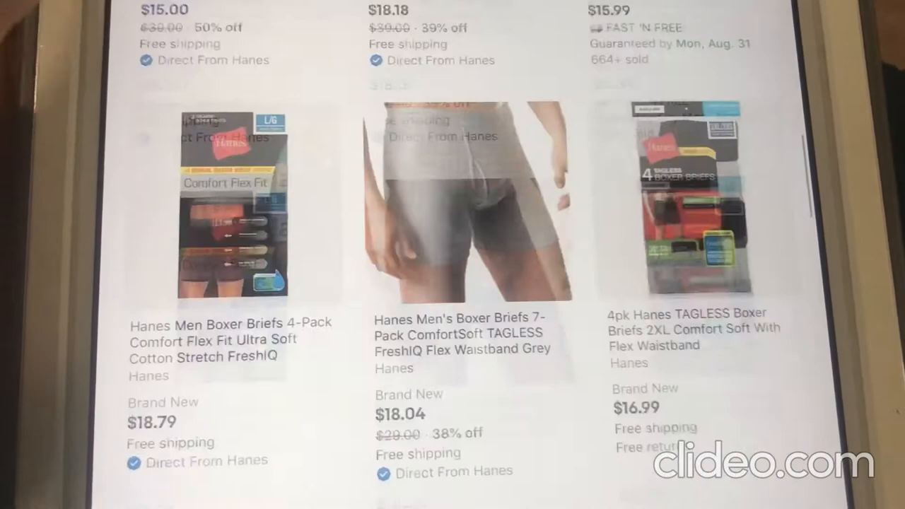
{"action": "scroll", "scroll_direction": "down", "scroll_amount": 3}
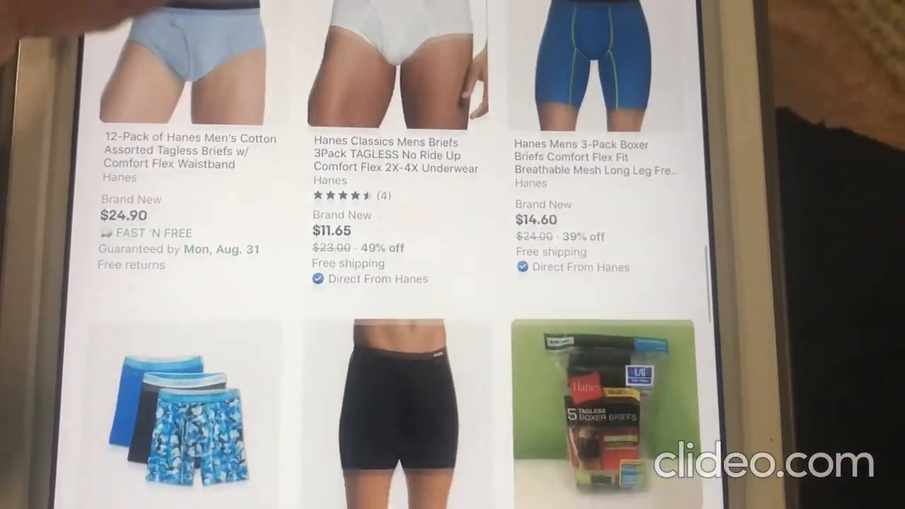
{"action": "scroll", "scroll_direction": "down", "scroll_amount": 3}
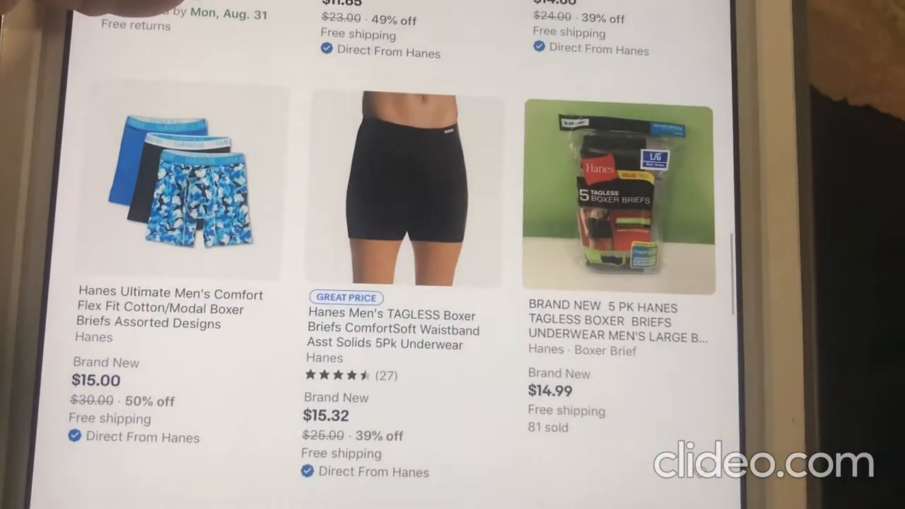
{"action": "scroll", "scroll_direction": "up", "scroll_amount": 3}
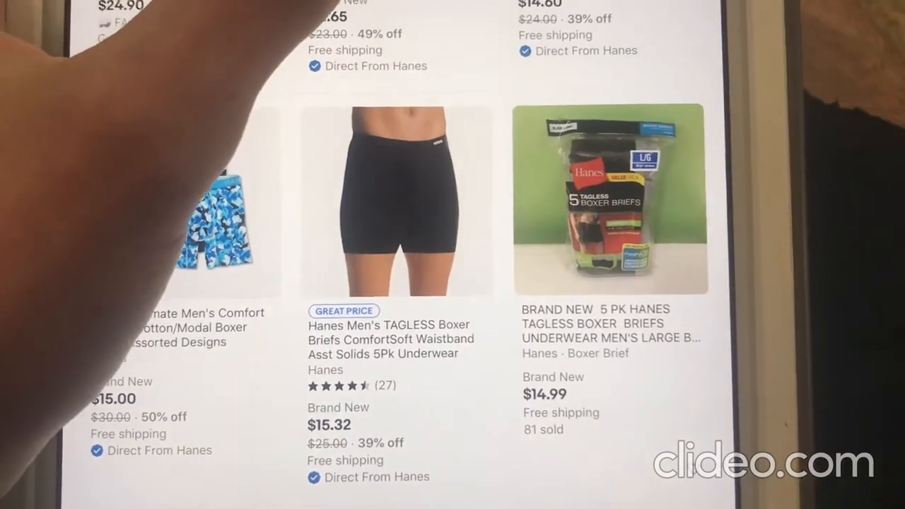
{"action": "left_click", "coordinate": [396, 201]}
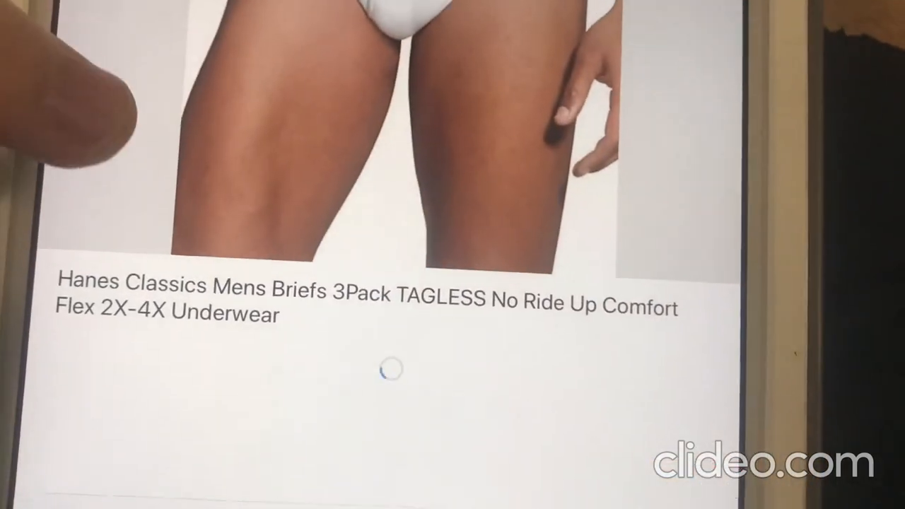
Review the listing's About this item and About the Seller sections
{"action": "scroll", "scroll_direction": "down", "scroll_amount": 3}
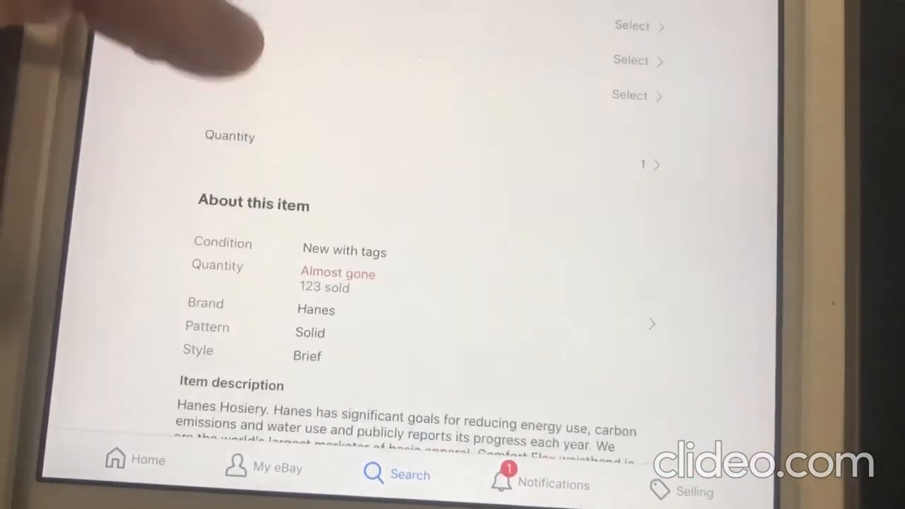
{"action": "scroll", "scroll_direction": "down", "scroll_amount": 3}
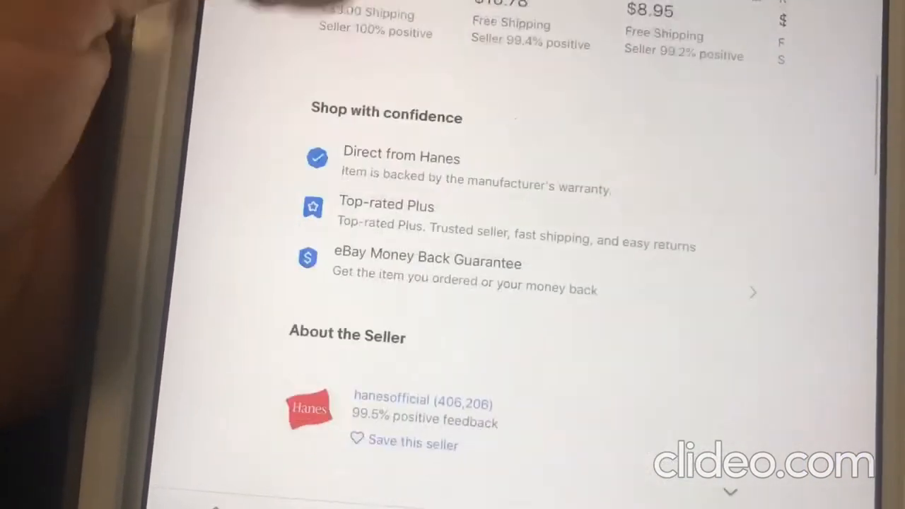
{"action": "scroll", "scroll_direction": "down", "scroll_amount": 3}
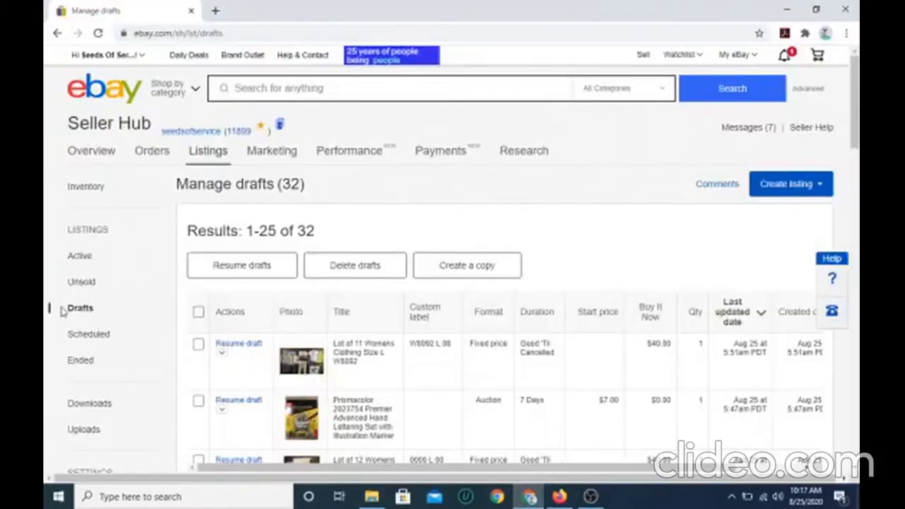
Reload the Manage drafts list until it shows the updated 31 drafts
{"action": "left_click", "coordinate": [99, 34]}
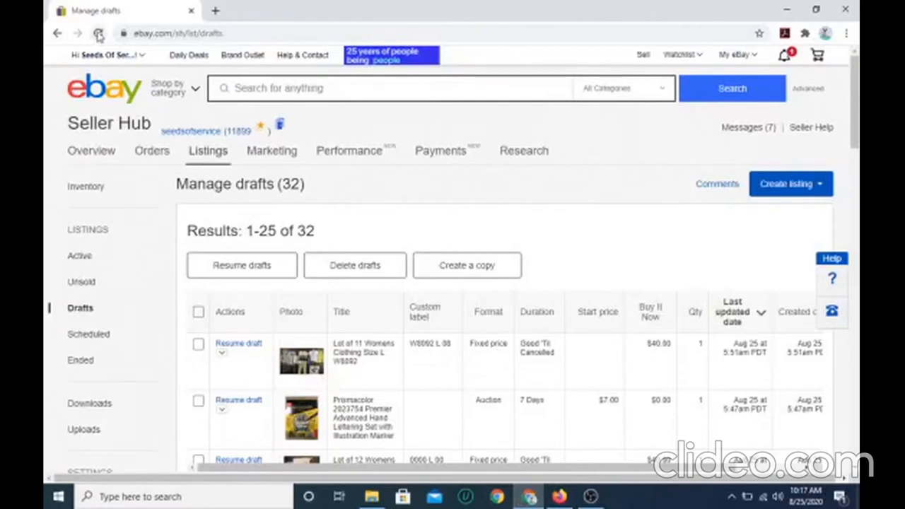
{"action": "mouse_move", "coordinate": [99, 33]}
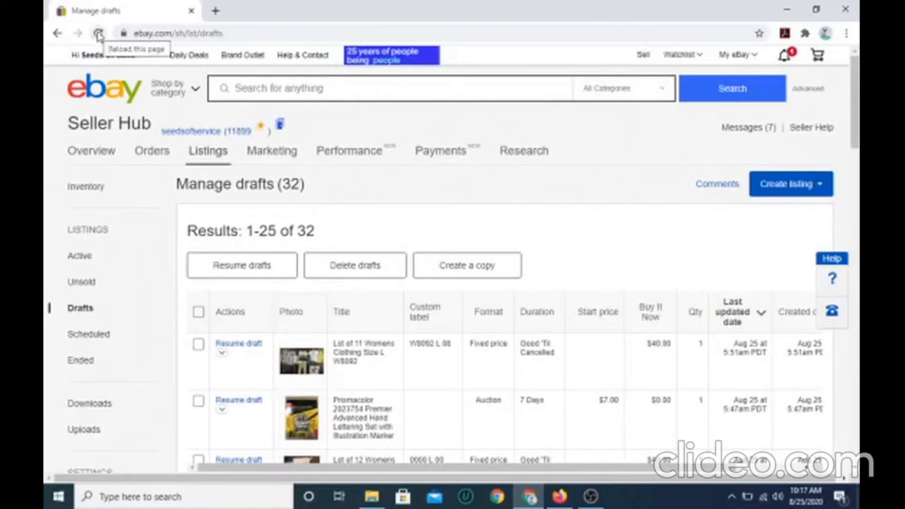
{"action": "left_click", "coordinate": [99, 34]}
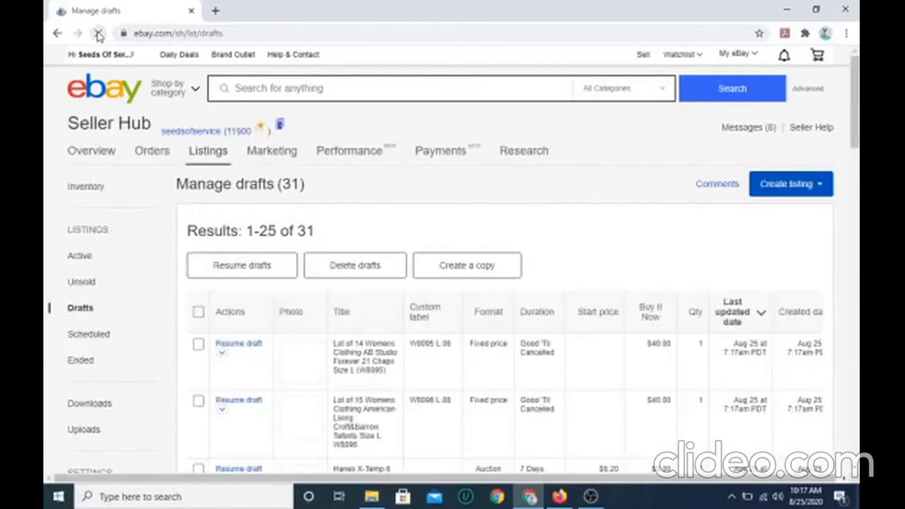
{"action": "left_click", "coordinate": [99, 34]}
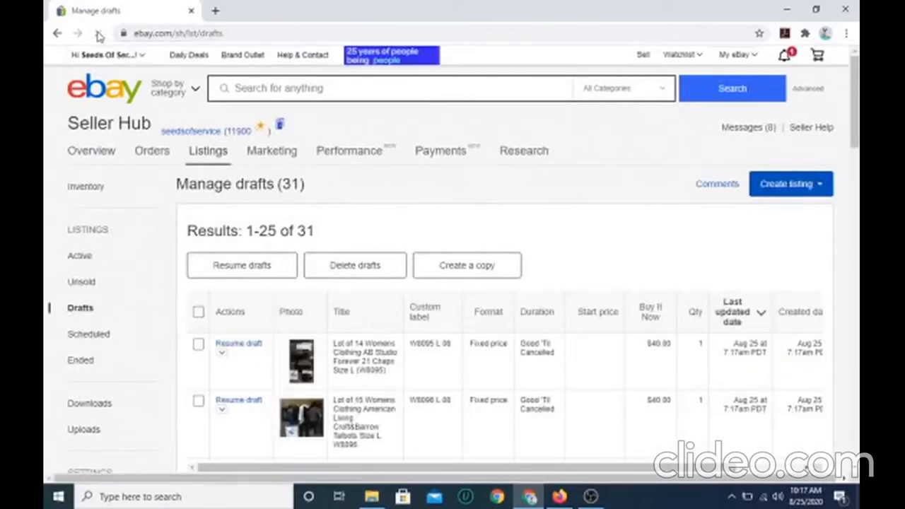
{"action": "scroll", "scroll_direction": "down", "scroll_amount": 3}
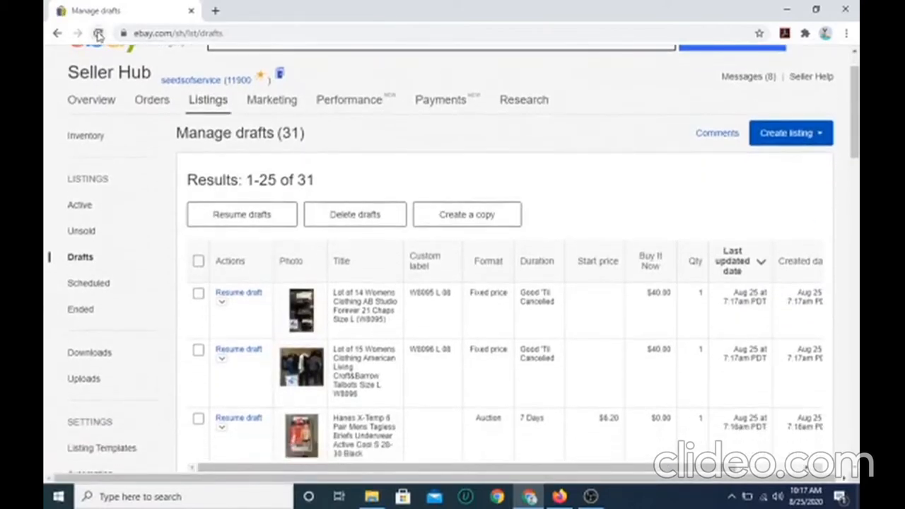
{"action": "scroll", "scroll_direction": "down", "scroll_amount": 3}
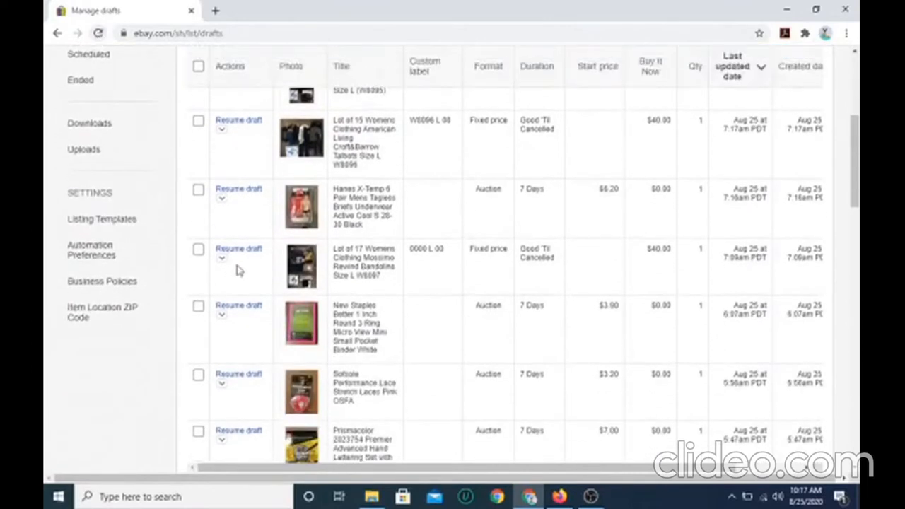
{"action": "mouse_move", "coordinate": [275, 201]}
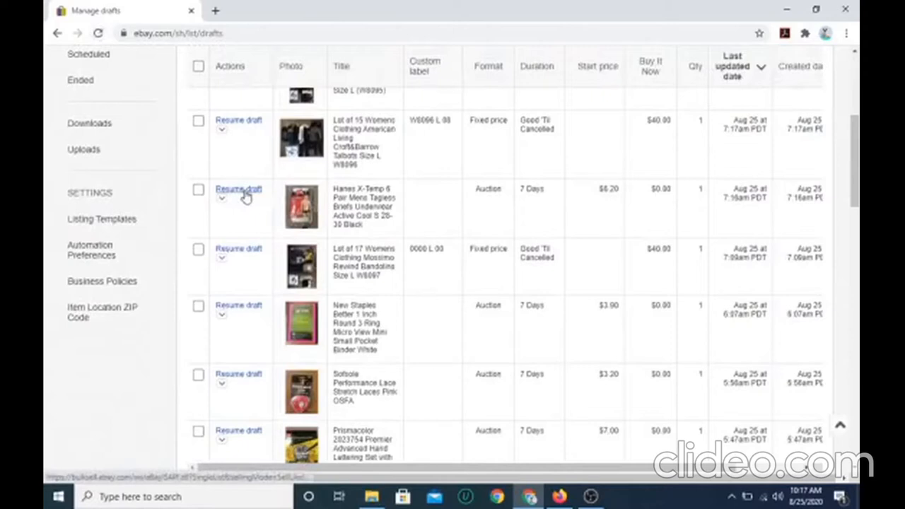
Resume the Hanes X-Temp 6 Pair Mens Tagless Briefs draft for editing
{"action": "left_click", "coordinate": [238, 189]}
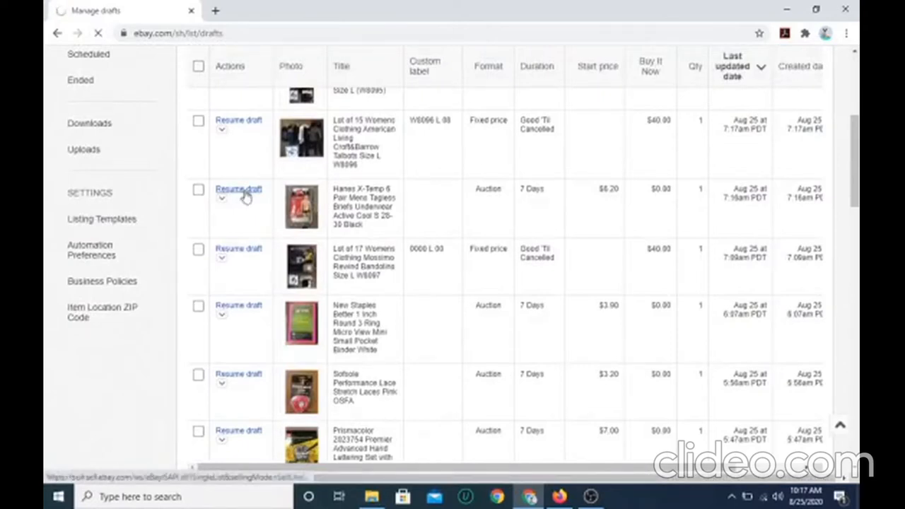
{"action": "left_click", "coordinate": [237, 189]}
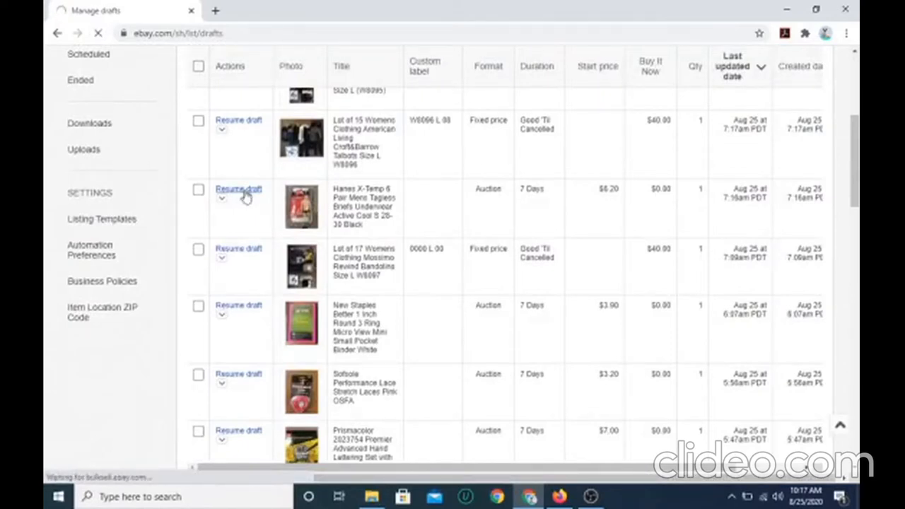
{"action": "left_click", "coordinate": [237, 189]}
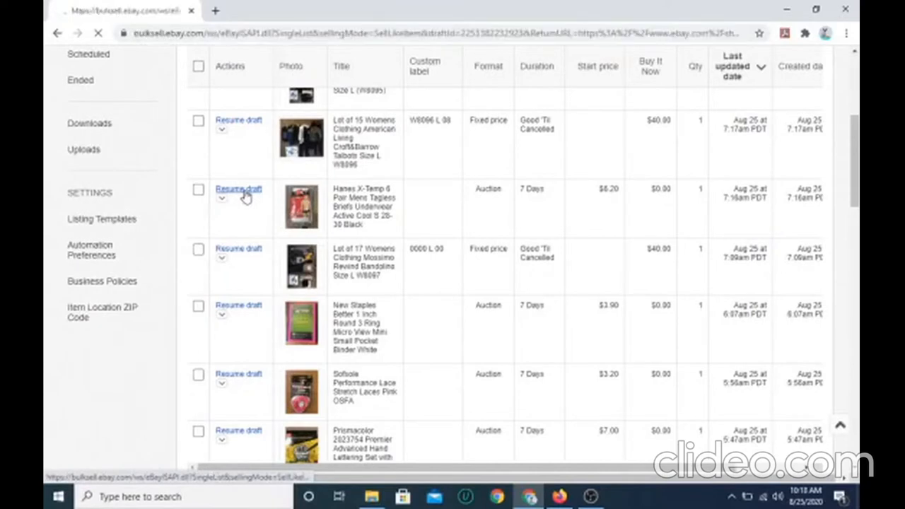
{"action": "left_click", "coordinate": [238, 190]}
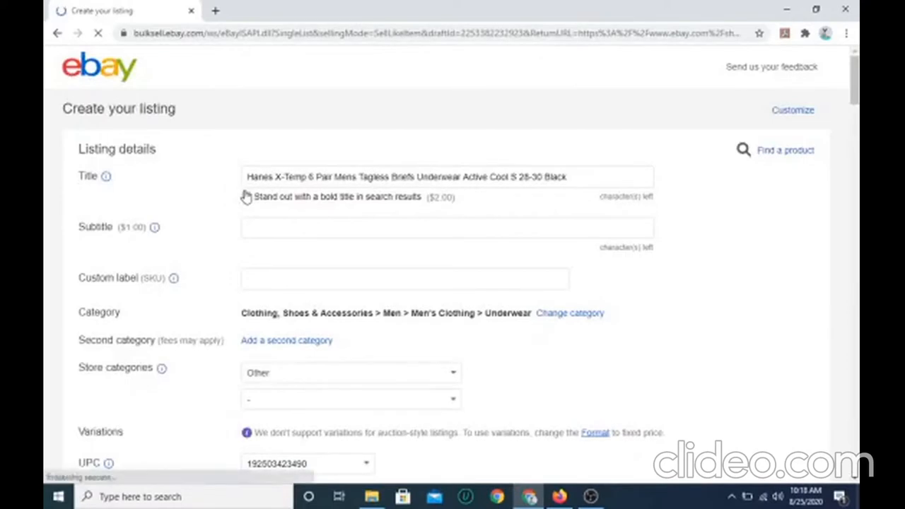
Begin rewriting the listing title, replacing the X-Temp 6 Pair wording with '5 Pair'
{"action": "left_click", "coordinate": [447, 177]}
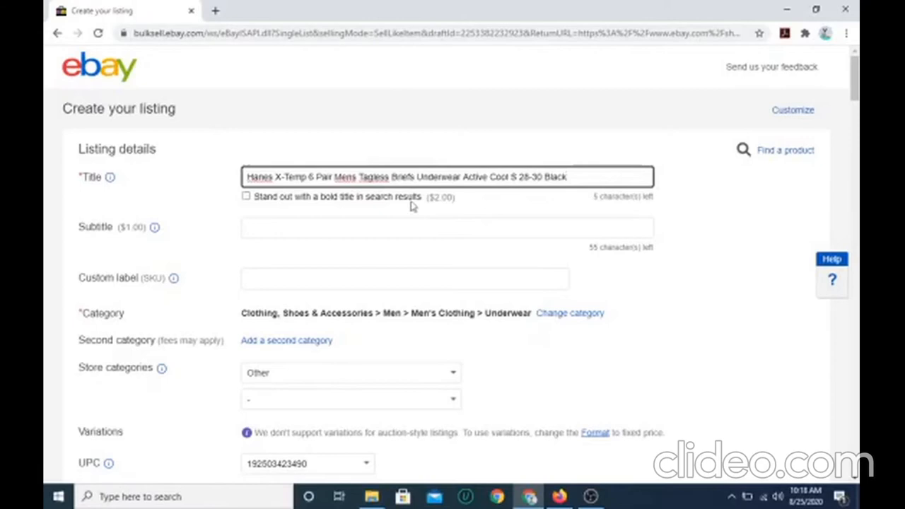
{"action": "mouse_move", "coordinate": [411, 204]}
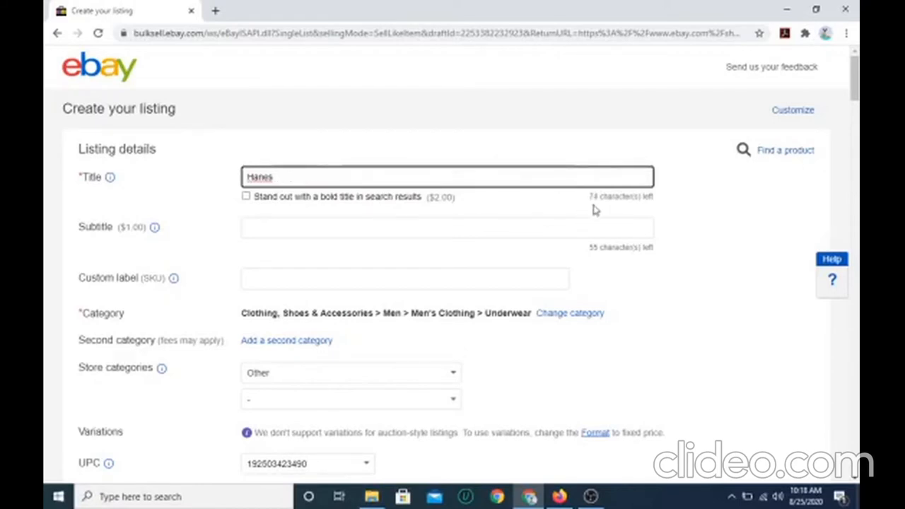
{"action": "type", "text": "5 Pair"}
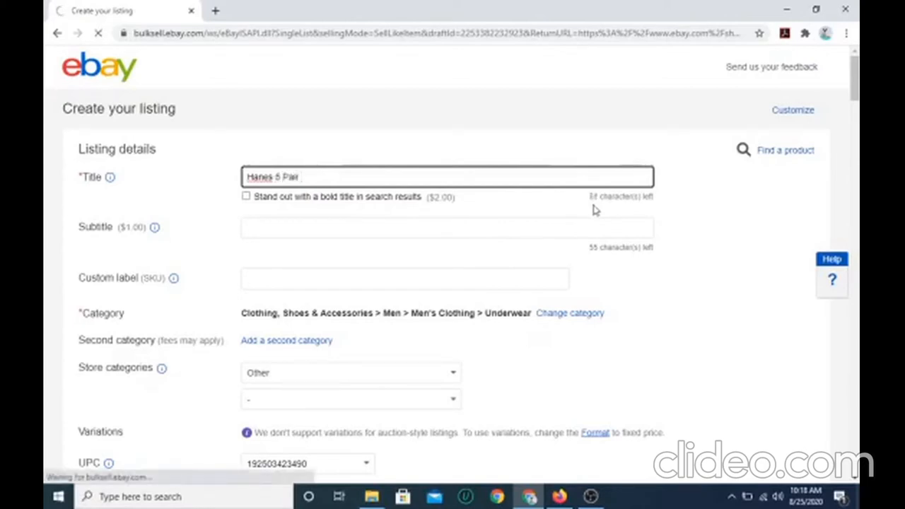
{"action": "type", "text": "Hanes X-Temp 6 Pair Mens Tagless Briefs Underwear Active Cool S 28-30 Black"}
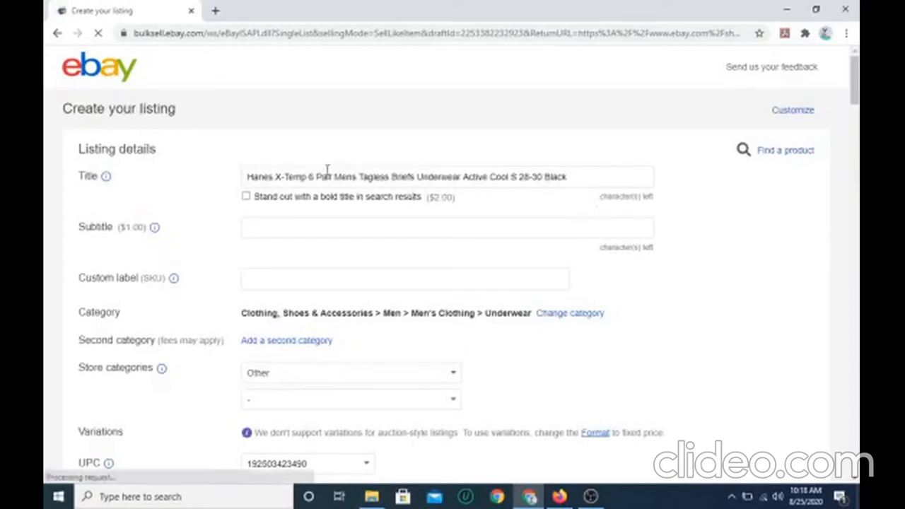
{"action": "left_click", "coordinate": [447, 177]}
{"action": "type", "text": "Hanes 6"}
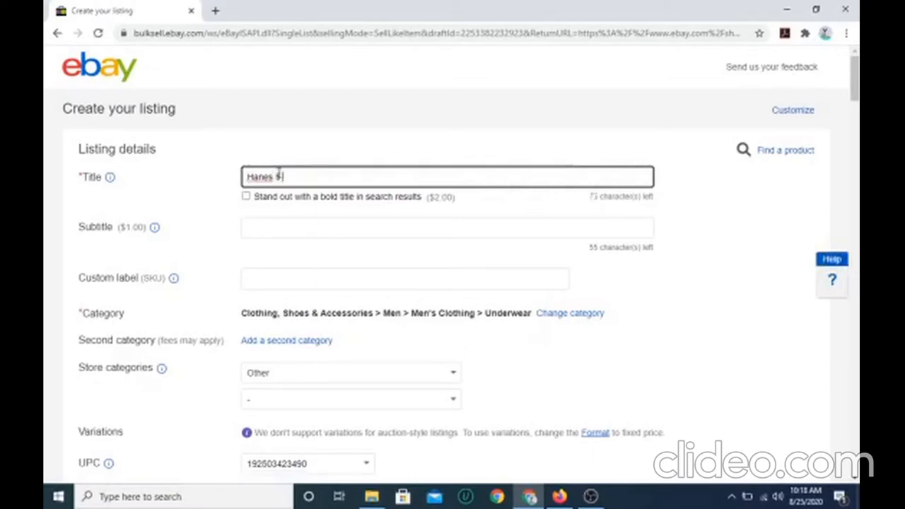
Finish the title as 'Hanes 5 Pair XL 40-42 Mens Briefs Underwear'
{"action": "type", "text": "Pair"}
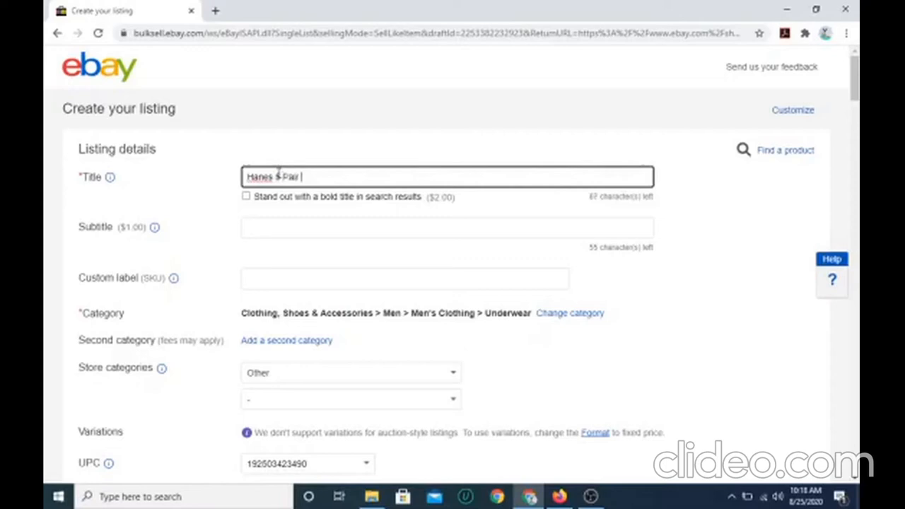
{"action": "type", "text": "XL 40"}
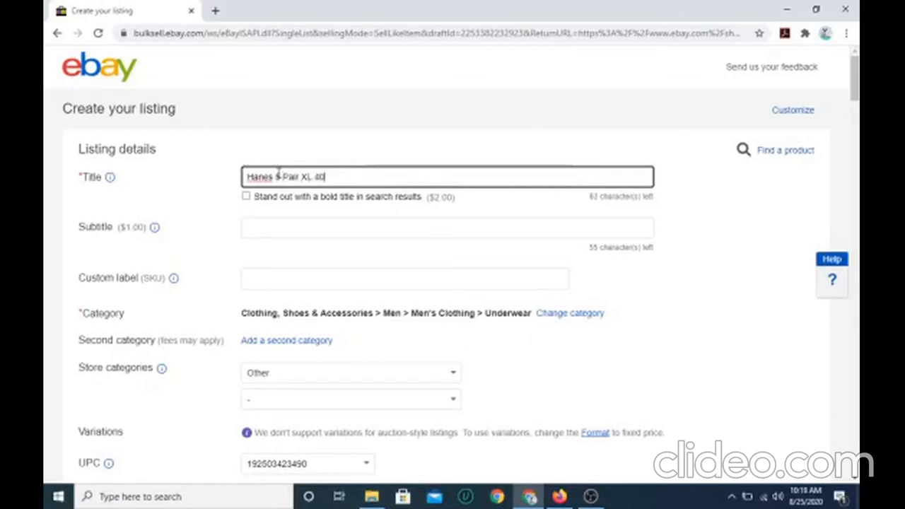
{"action": "type", "text": "-42"}
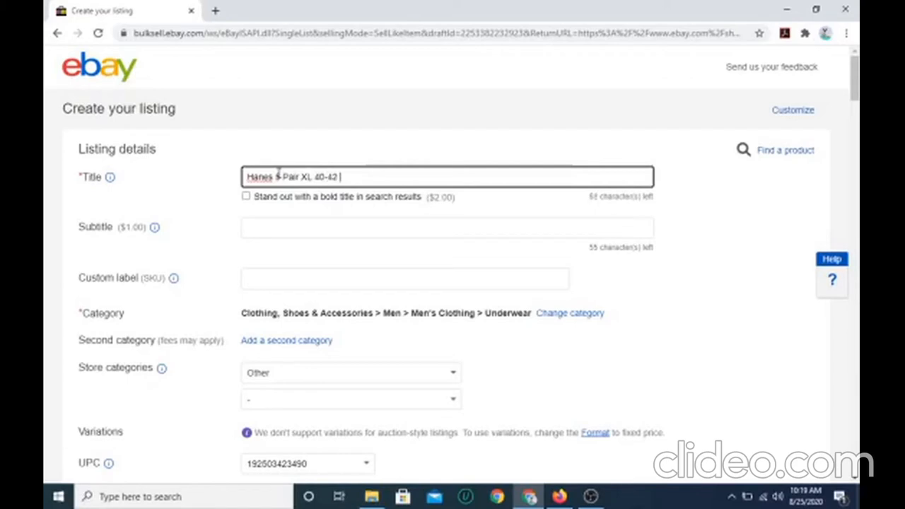
{"action": "type", "text": "Mens"}
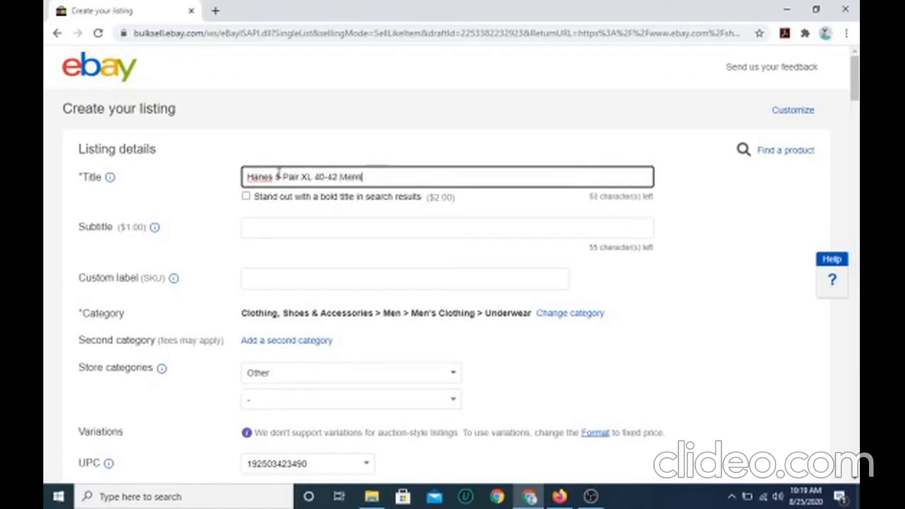
{"action": "type", "text": "Briefs Li"}
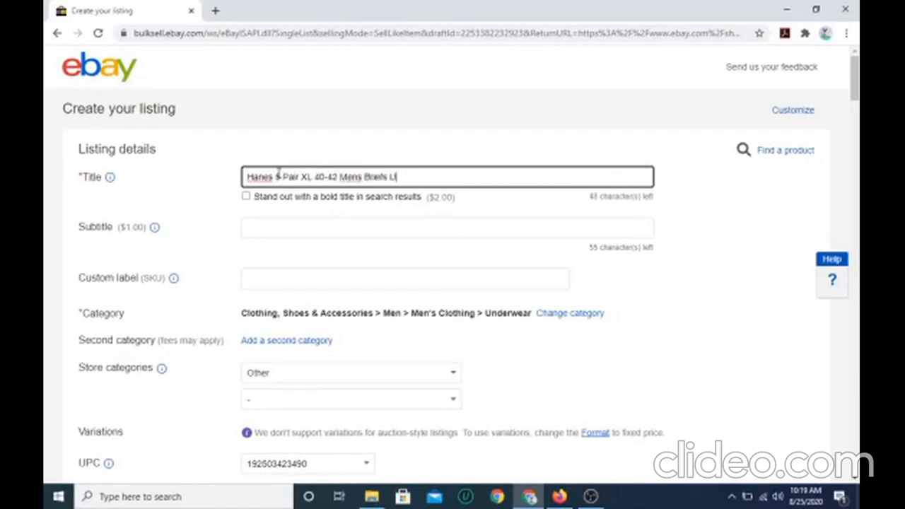
{"action": "type", "text": "nderwear"}
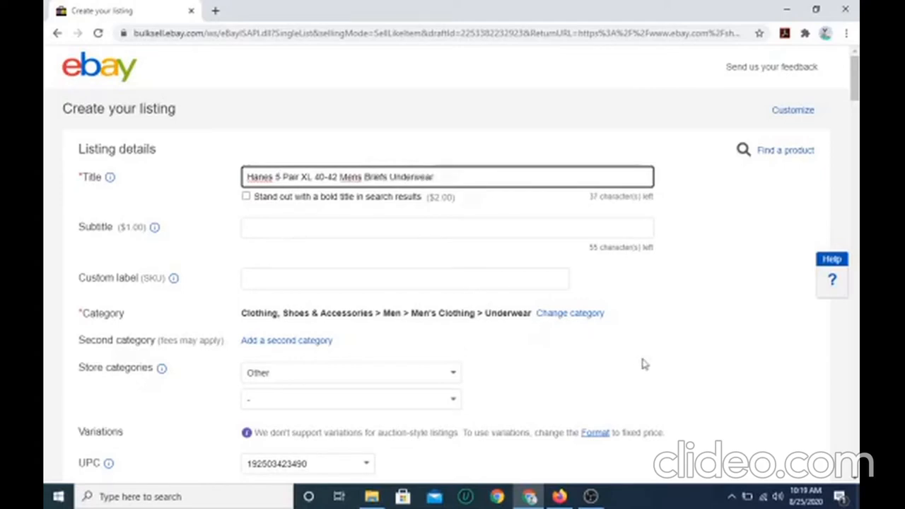
{"action": "scroll", "scroll_direction": "down", "scroll_amount": 3}
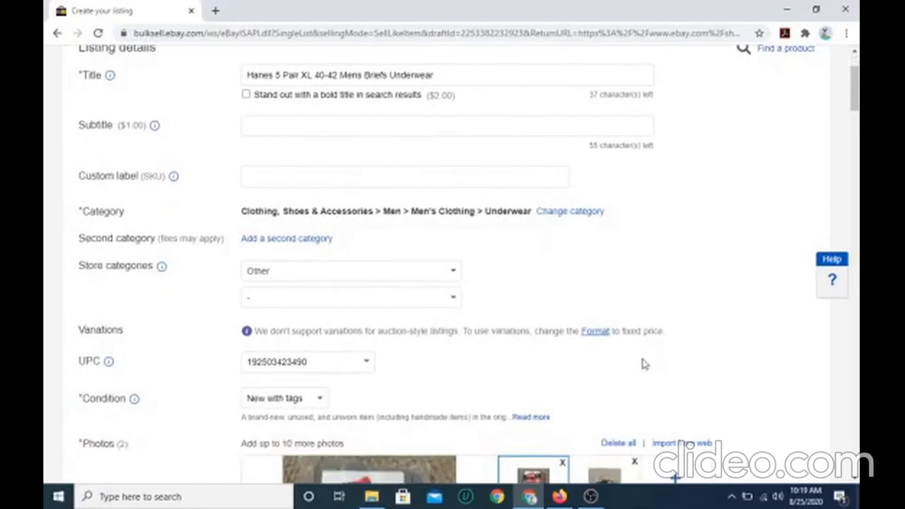
Set the item condition to New without tags
{"action": "scroll", "scroll_direction": "down", "scroll_amount": 3}
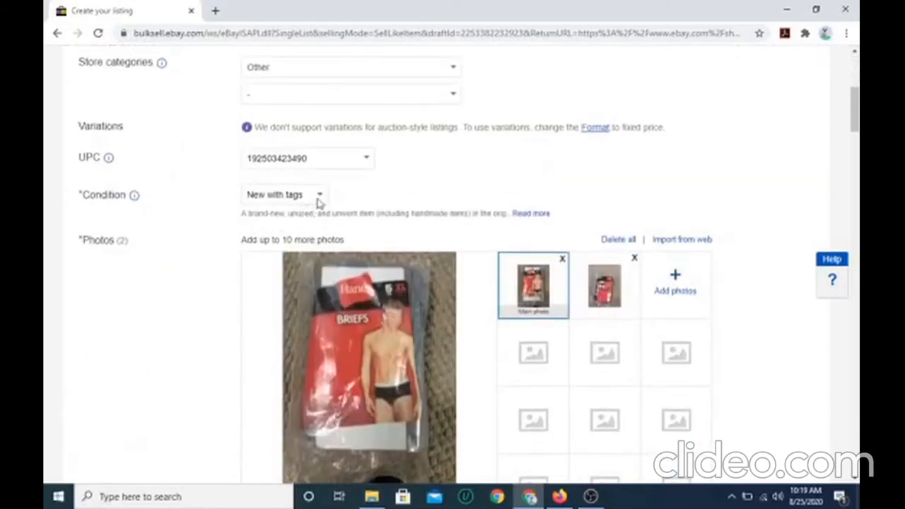
{"action": "left_click", "coordinate": [283, 195]}
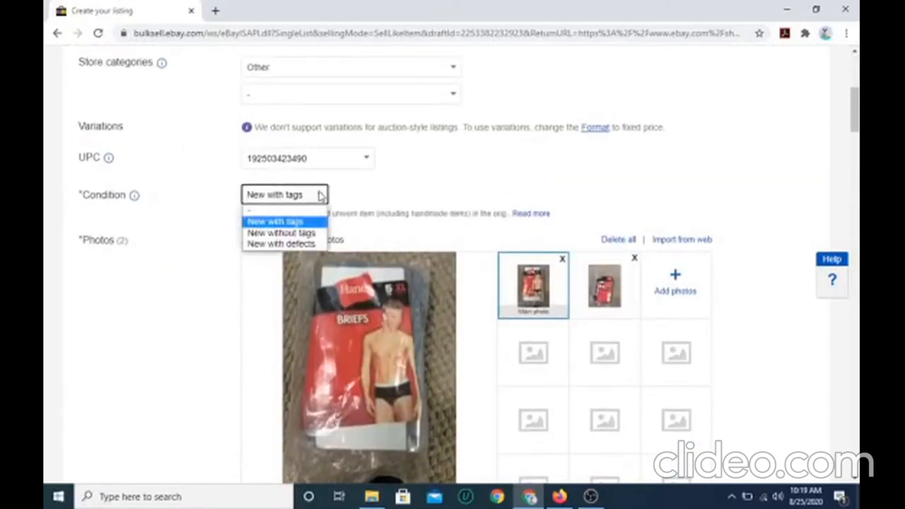
{"action": "mouse_move", "coordinate": [312, 225]}
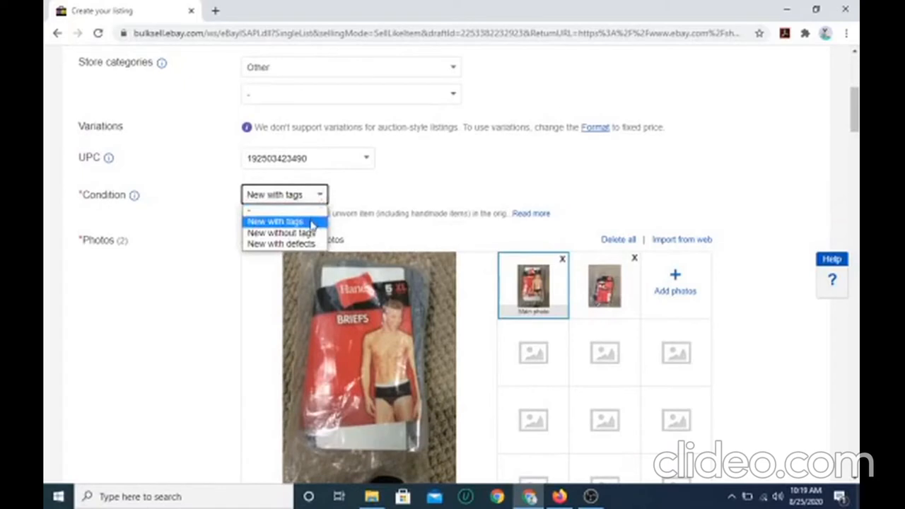
{"action": "mouse_move", "coordinate": [280, 244]}
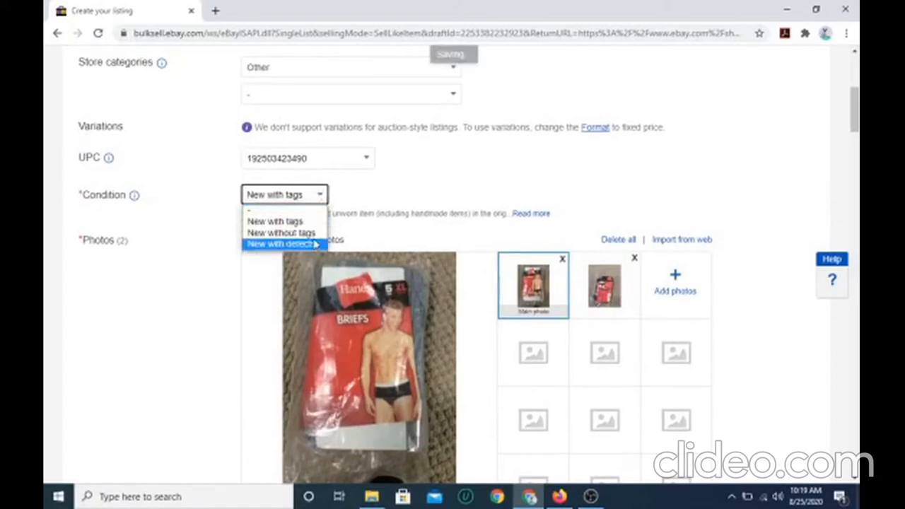
{"action": "mouse_move", "coordinate": [280, 232]}
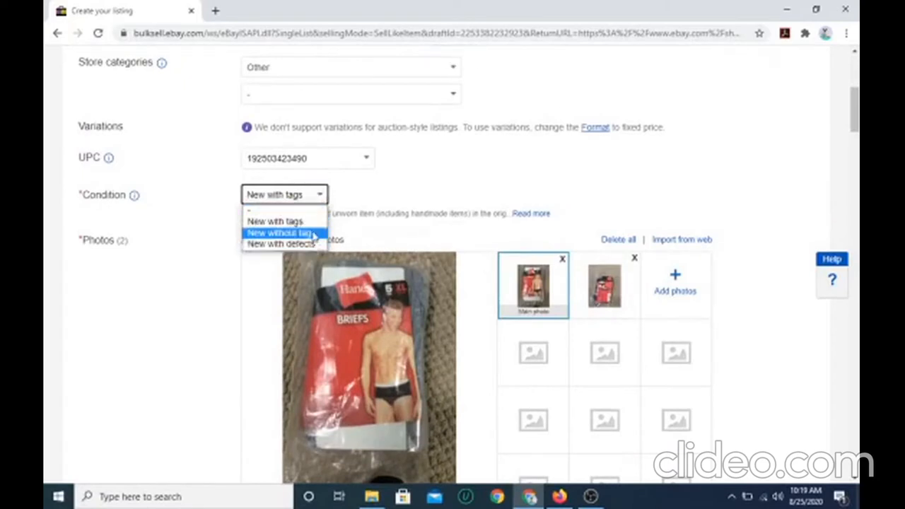
{"action": "left_click", "coordinate": [281, 233]}
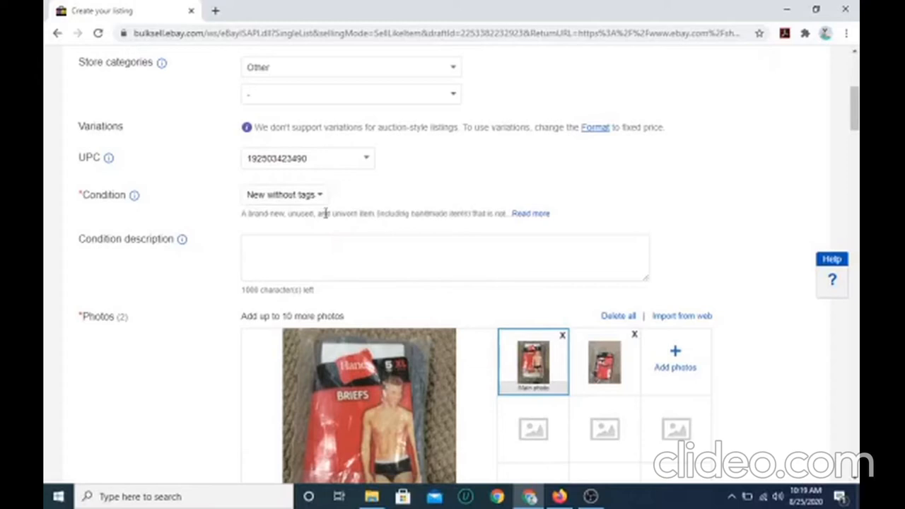
{"action": "scroll", "scroll_direction": "down", "scroll_amount": 3}
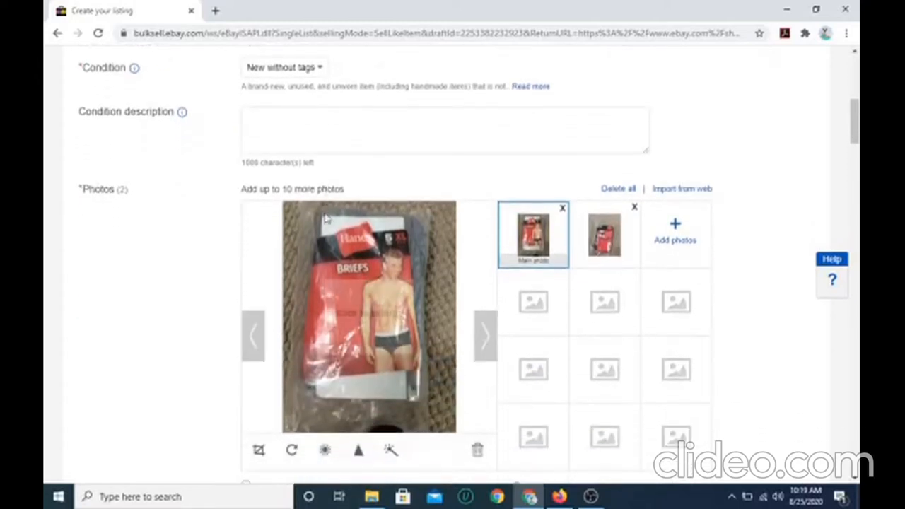
{"action": "scroll", "scroll_direction": "down", "scroll_amount": 3}
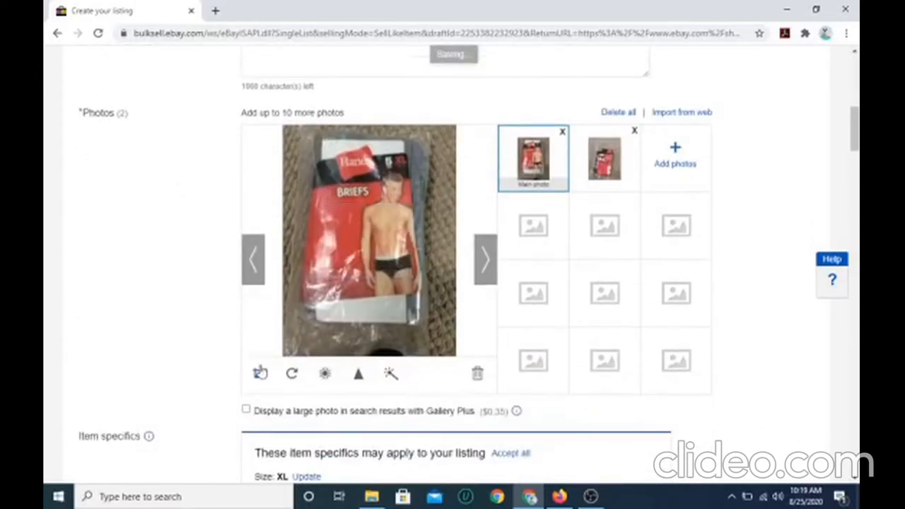
Adjust and save both product photos, then accept all suggested item specifics
{"action": "left_click", "coordinate": [261, 374]}
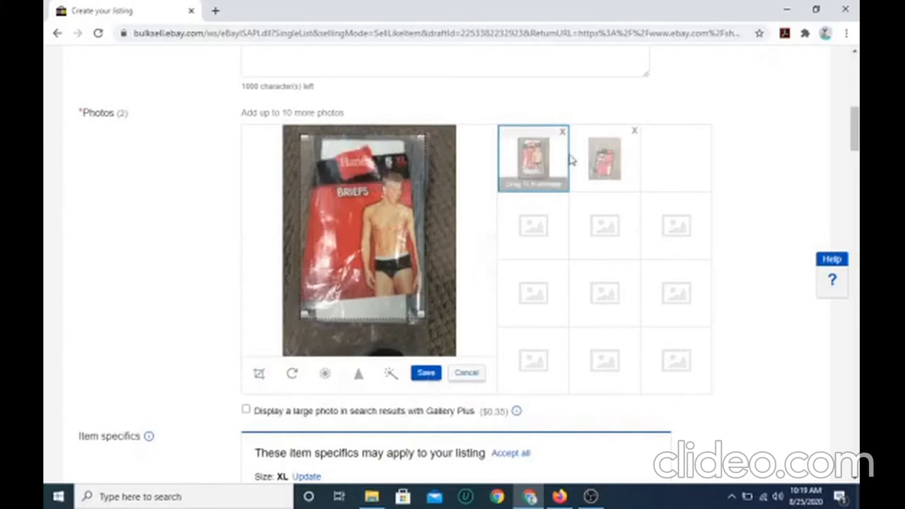
{"action": "left_click", "coordinate": [426, 373]}
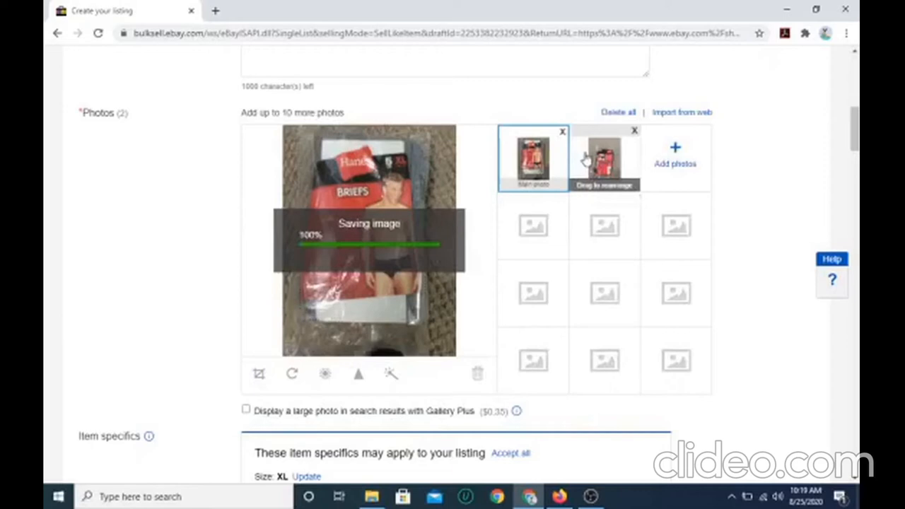
{"action": "left_click", "coordinate": [605, 159]}
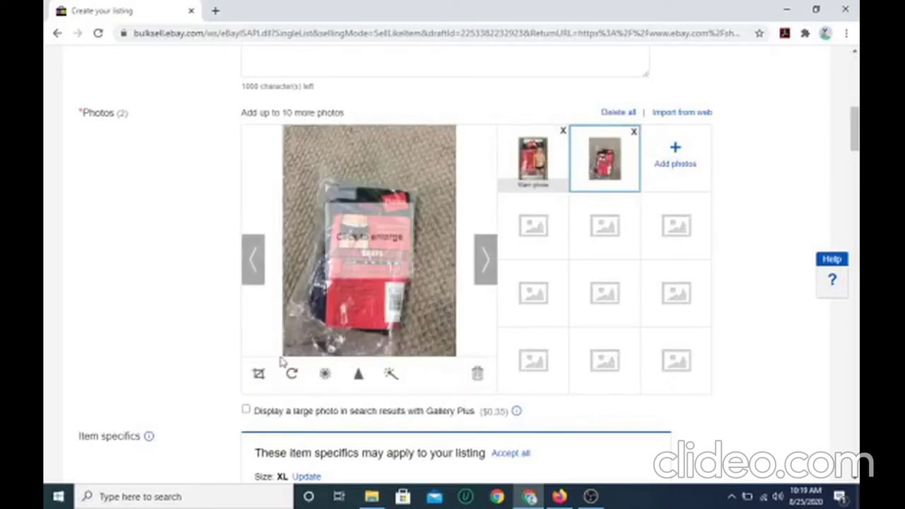
{"action": "left_click", "coordinate": [257, 373]}
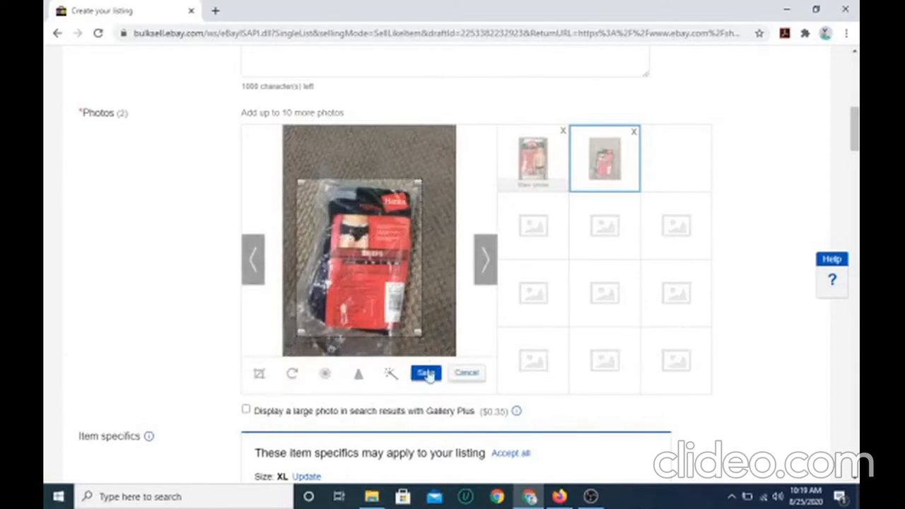
{"action": "left_click", "coordinate": [426, 373]}
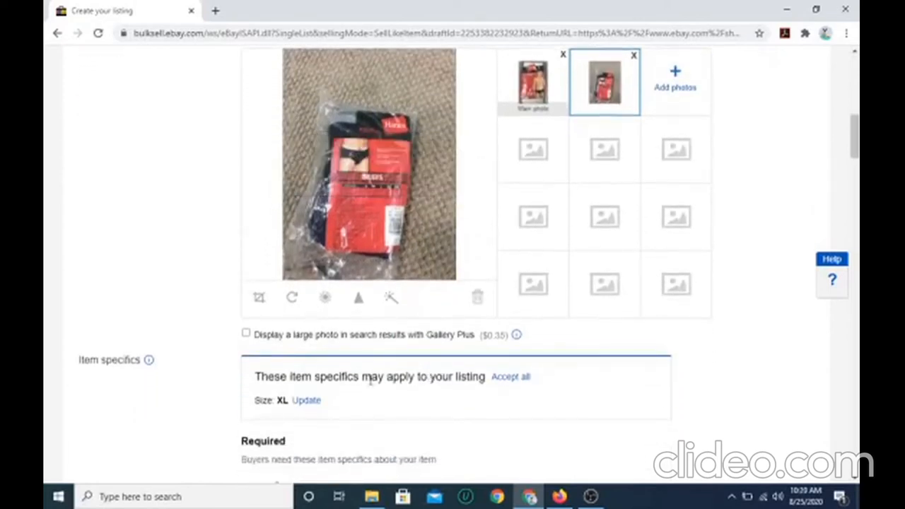
{"action": "left_click", "coordinate": [292, 297]}
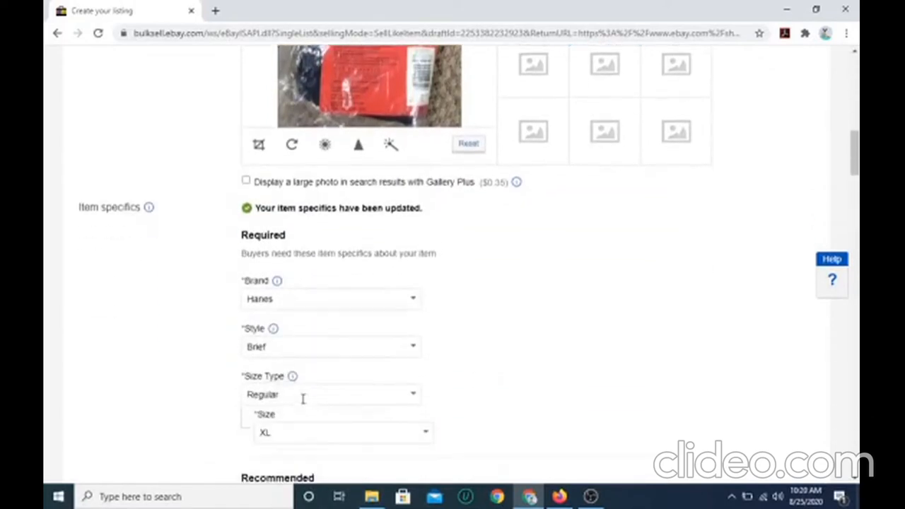
Review the accepted item specifics and mark the Vintage specific as Yes
{"action": "scroll", "scroll_direction": "down", "scroll_amount": 3}
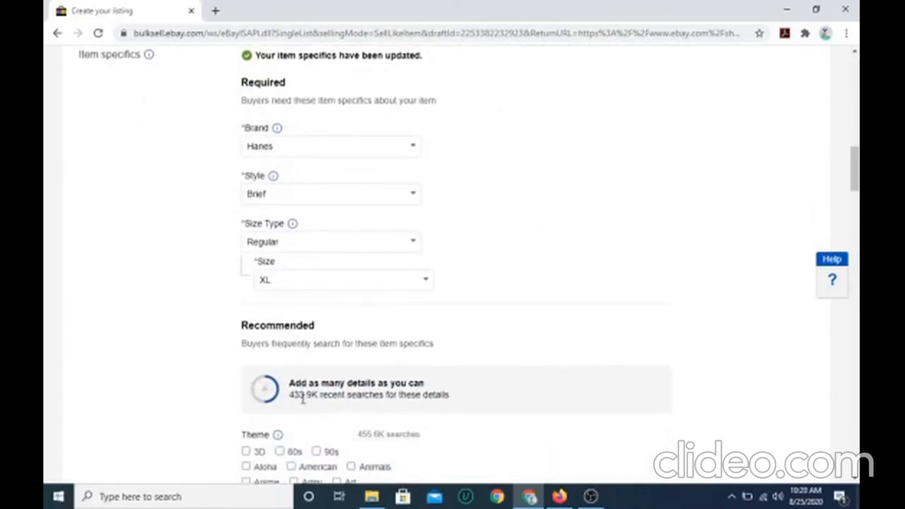
{"action": "scroll", "scroll_direction": "down", "scroll_amount": 3}
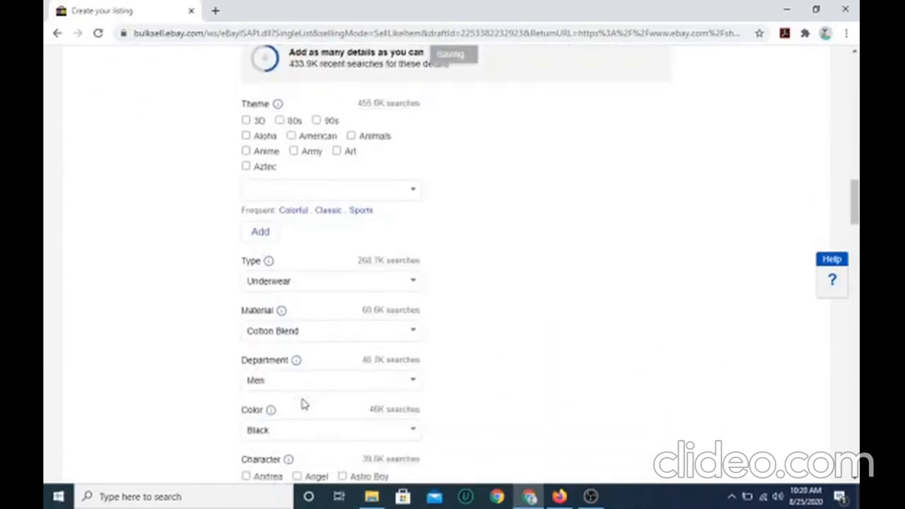
{"action": "scroll", "scroll_direction": "down", "scroll_amount": 3}
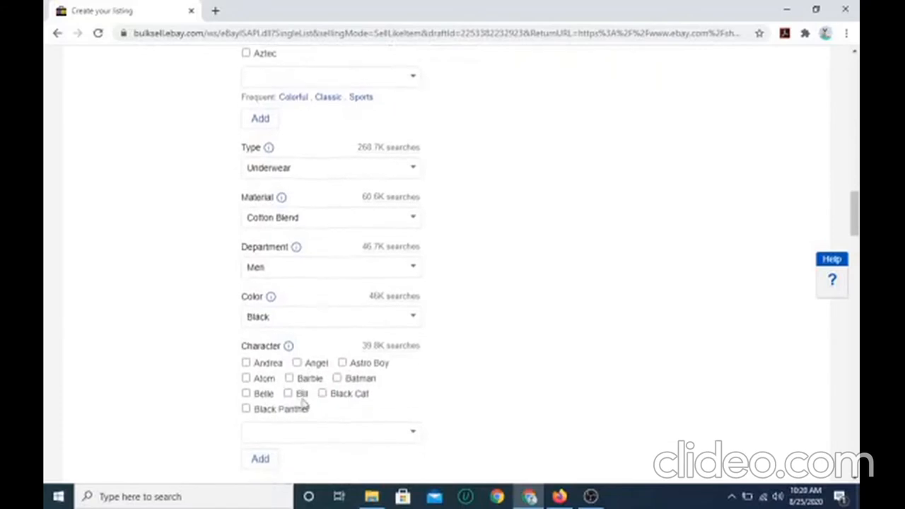
{"action": "scroll", "scroll_direction": "up", "scroll_amount": 3}
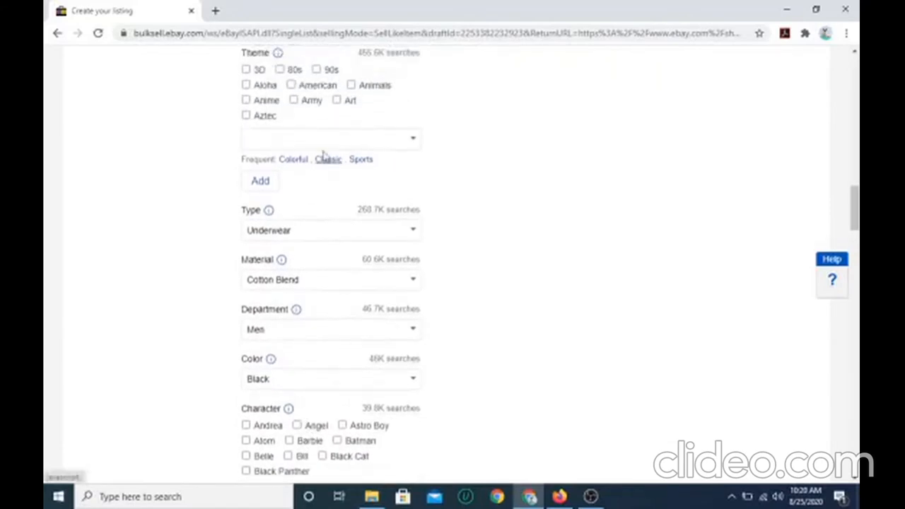
{"action": "scroll", "scroll_direction": "down", "scroll_amount": 3}
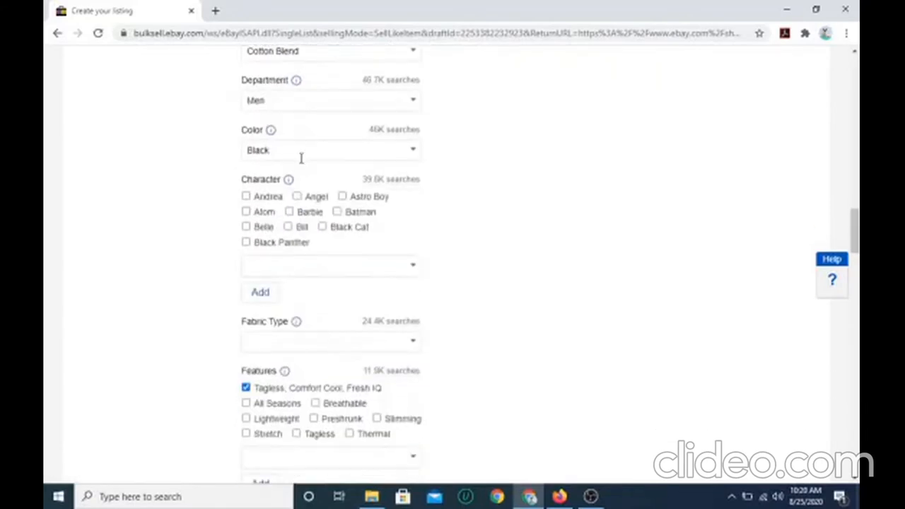
{"action": "scroll", "scroll_direction": "down", "scroll_amount": 3}
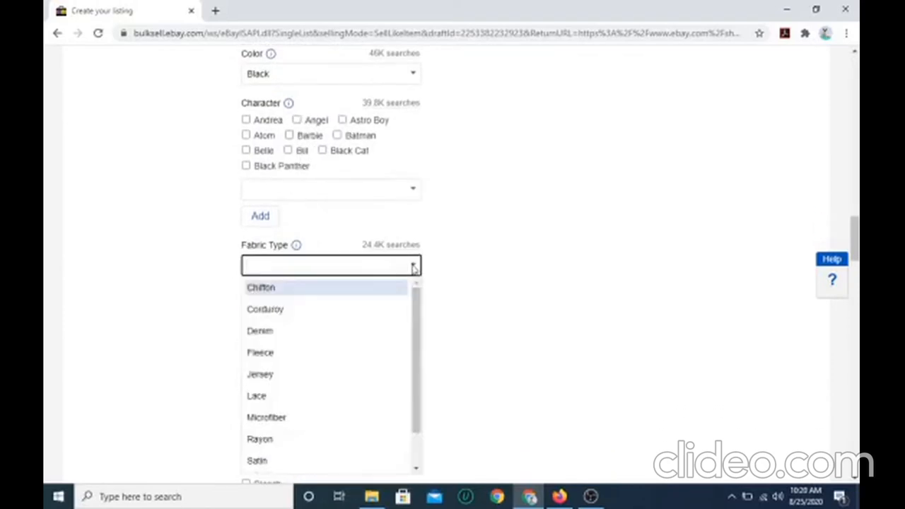
{"action": "mouse_move", "coordinate": [480, 244]}
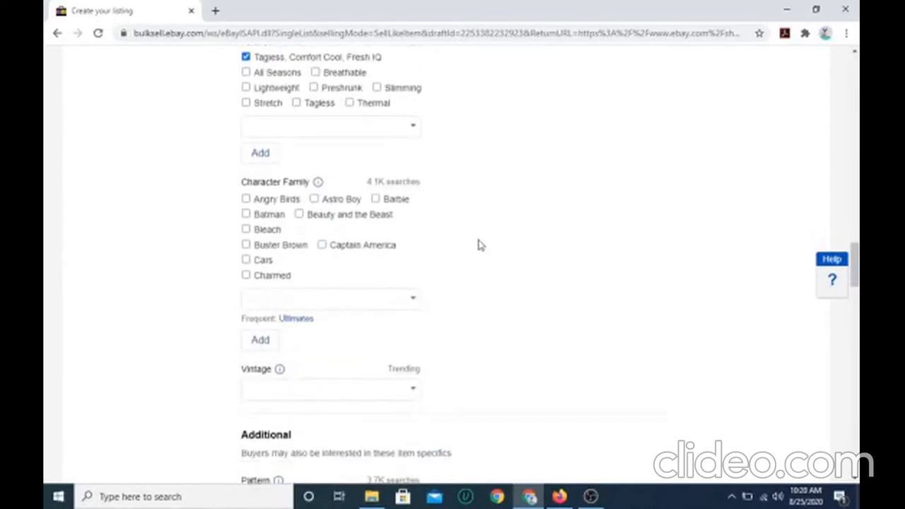
{"action": "scroll", "scroll_direction": "down", "scroll_amount": 3}
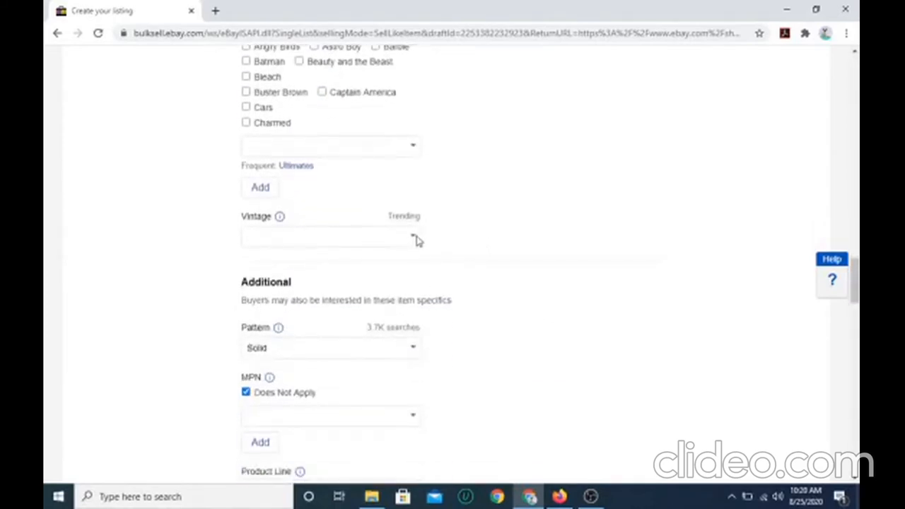
{"action": "left_click", "coordinate": [331, 236]}
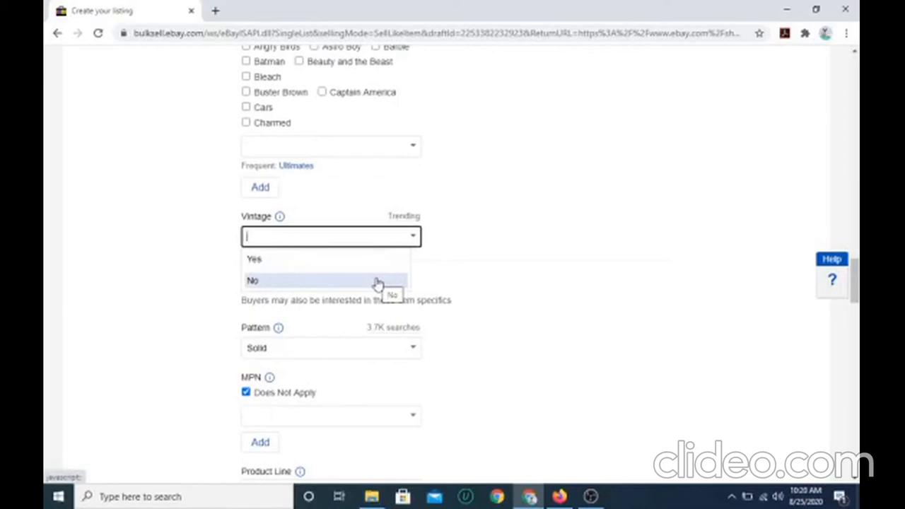
{"action": "mouse_move", "coordinate": [365, 260]}
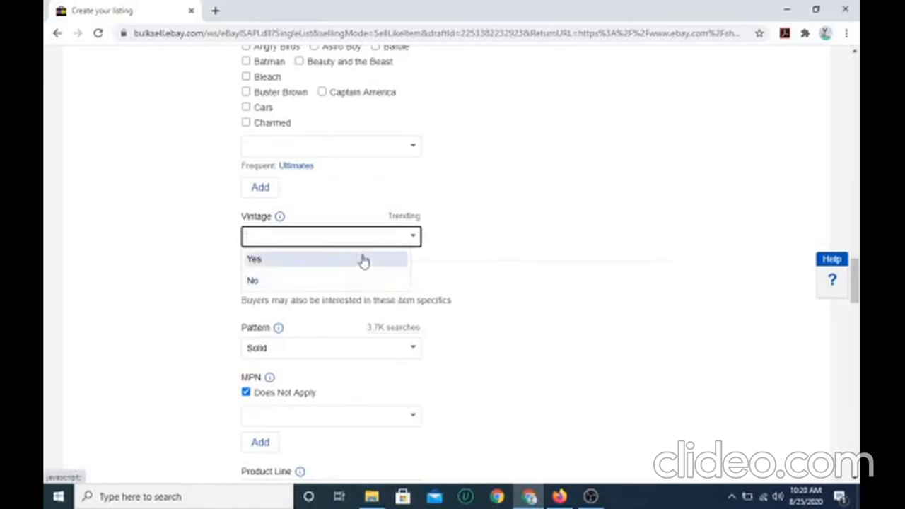
{"action": "mouse_move", "coordinate": [365, 266]}
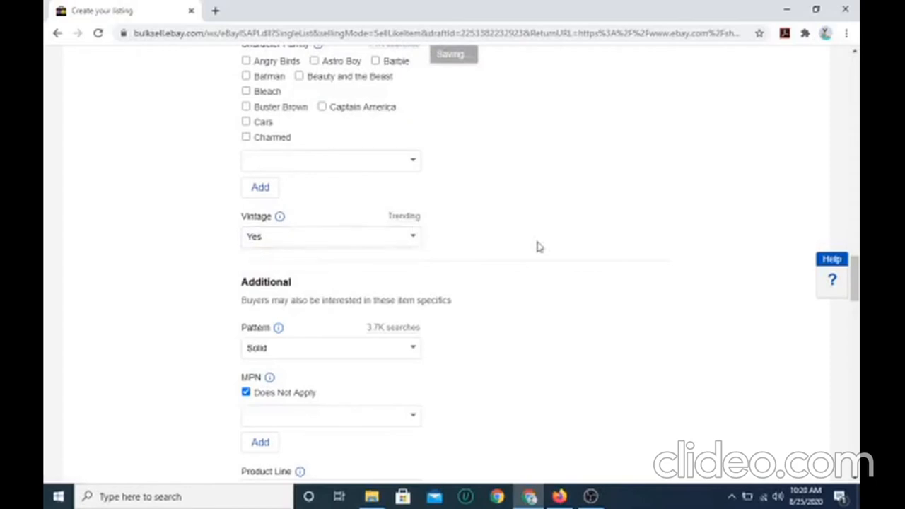
Enter XL as the Bottoms Size (Men's) item specific
{"action": "scroll", "scroll_direction": "down", "scroll_amount": 3}
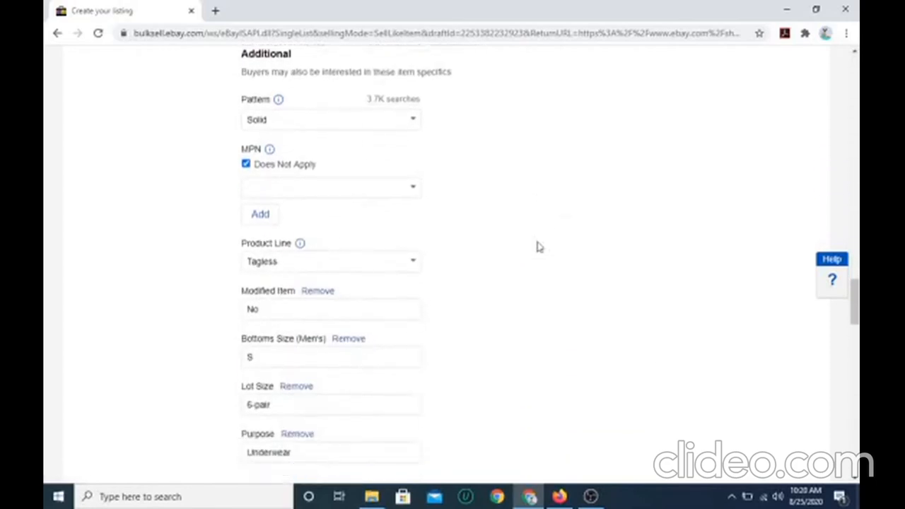
{"action": "scroll", "scroll_direction": "down", "scroll_amount": 3}
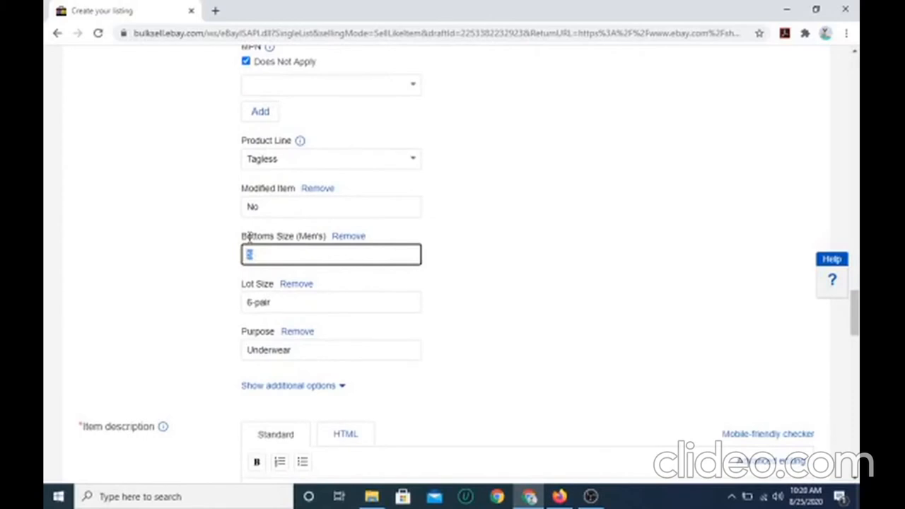
{"action": "type", "text": "XL"}
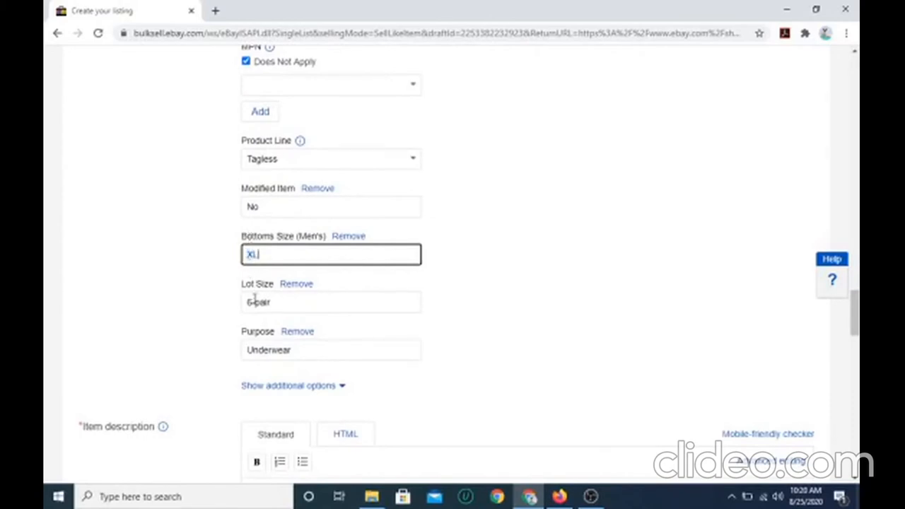
{"action": "left_click", "coordinate": [331, 303]}
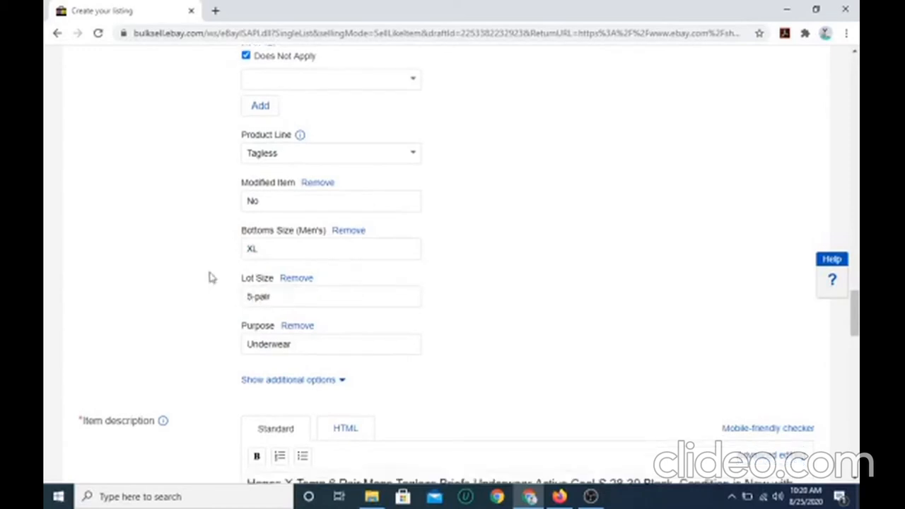
Save the Hanes men's briefs listing as a draft without publishing
{"action": "scroll", "scroll_direction": "down", "scroll_amount": 3}
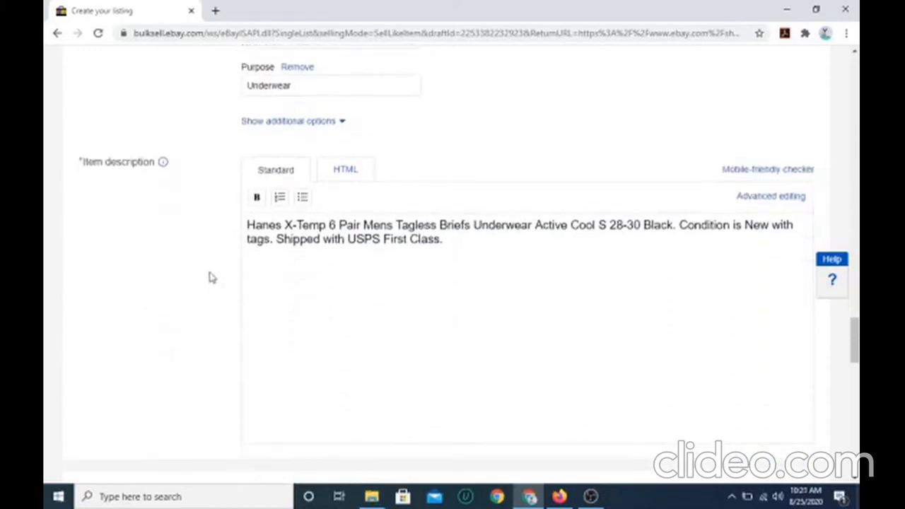
{"action": "scroll", "scroll_direction": "down", "scroll_amount": 3}
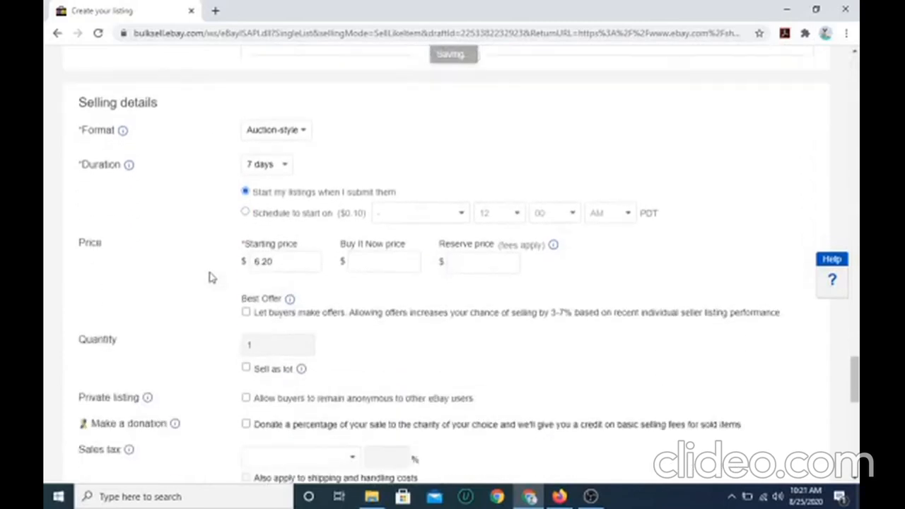
{"action": "scroll", "scroll_direction": "down", "scroll_amount": 3}
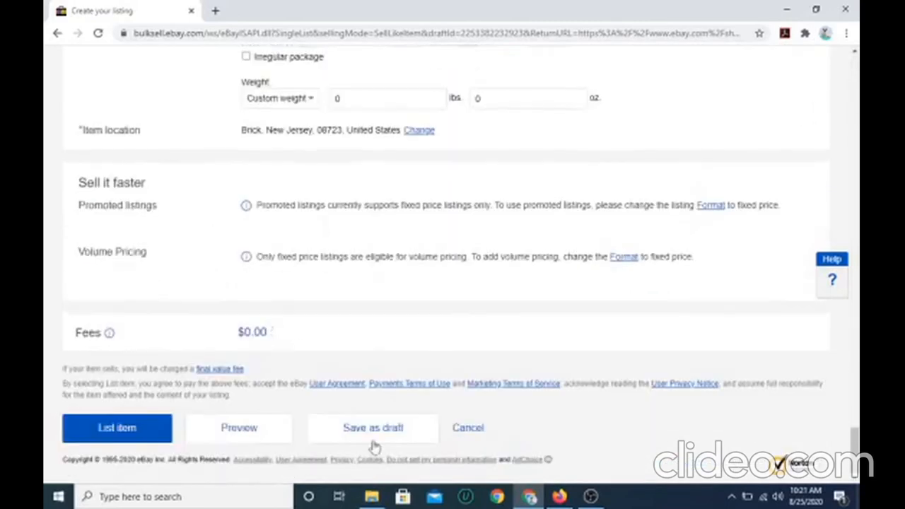
{"action": "left_click", "coordinate": [373, 427]}
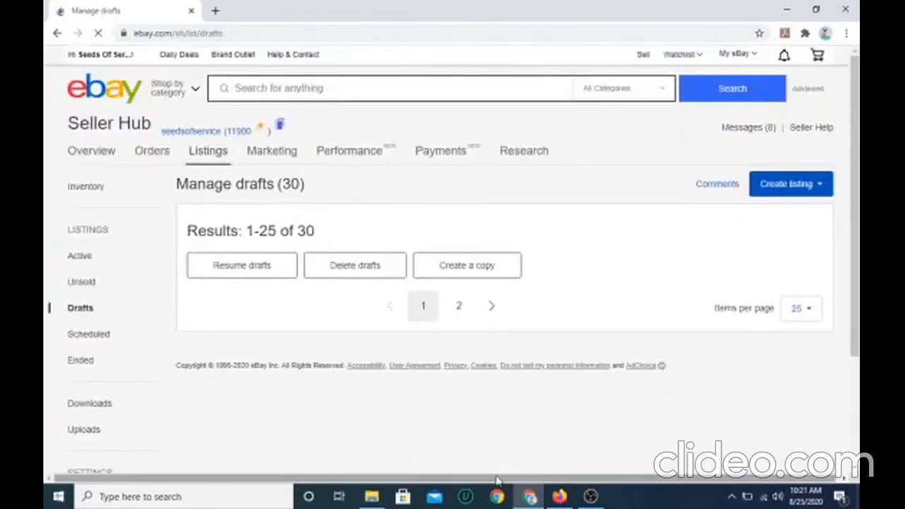
{"action": "mouse_move", "coordinate": [594, 488]}
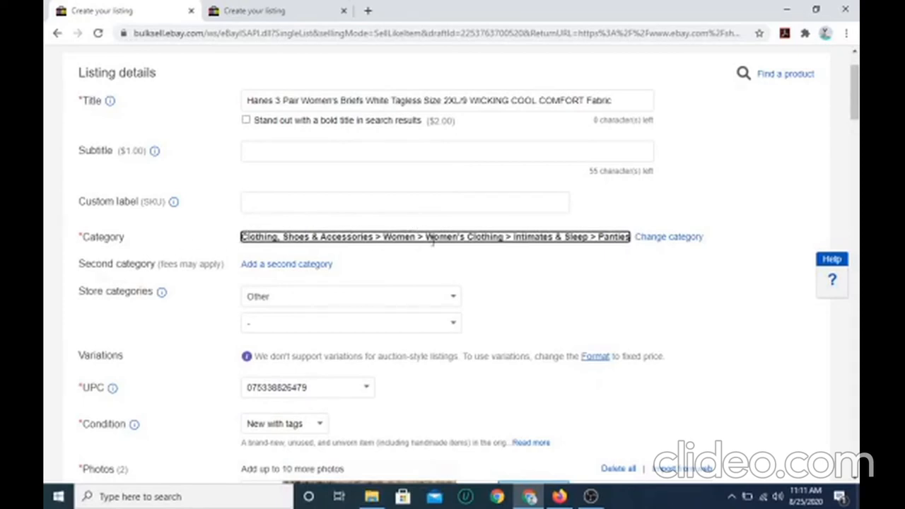
{"action": "mouse_move", "coordinate": [535, 249]}
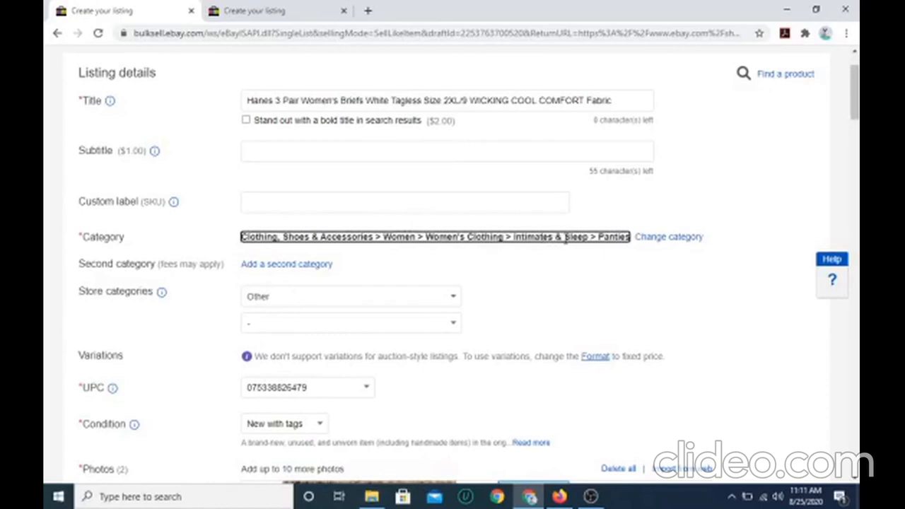
{"action": "mouse_move", "coordinate": [573, 320]}
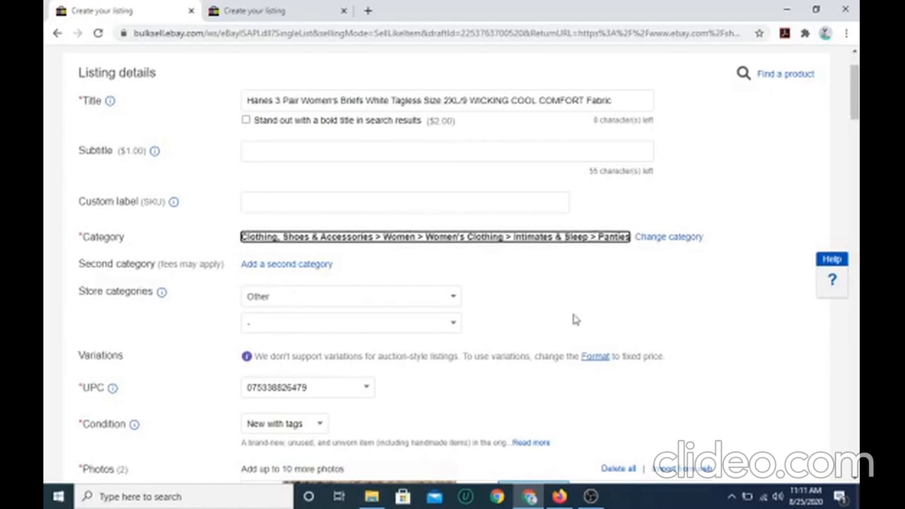
{"action": "scroll", "scroll_direction": "down", "scroll_amount": 3}
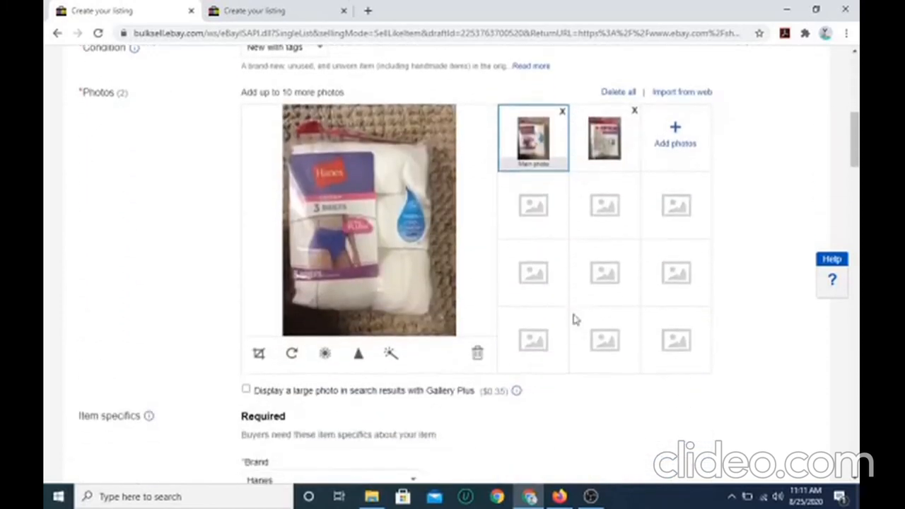
{"action": "scroll", "scroll_direction": "down", "scroll_amount": 3}
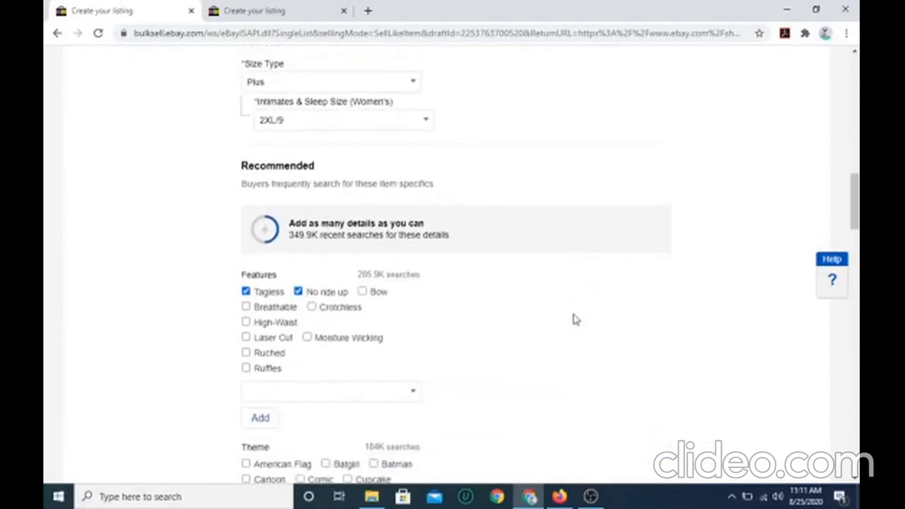
{"action": "scroll", "scroll_direction": "up", "scroll_amount": 3}
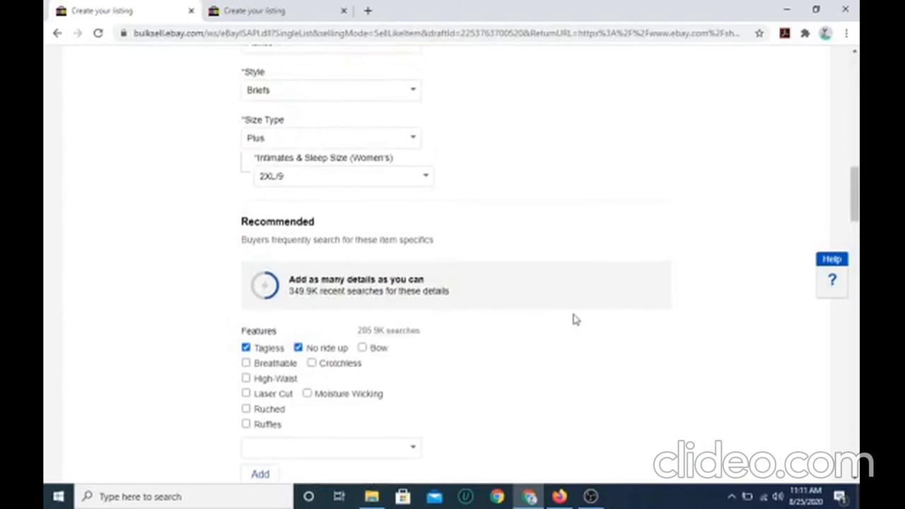
{"action": "scroll", "scroll_direction": "up", "scroll_amount": 3}
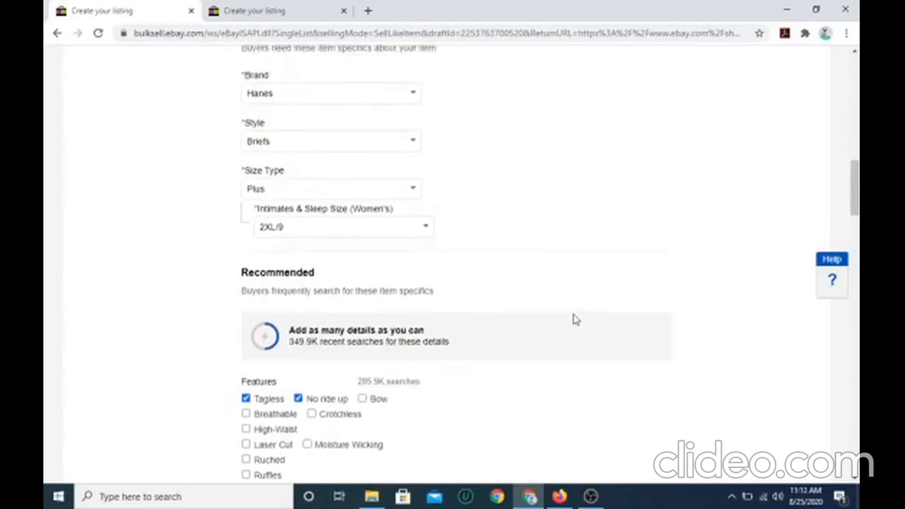
{"action": "scroll", "scroll_direction": "up", "scroll_amount": 3}
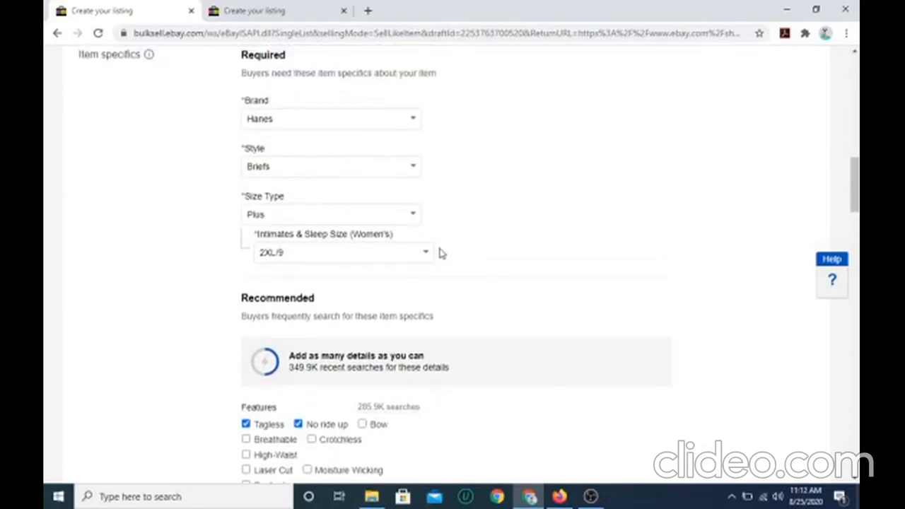
{"action": "scroll", "scroll_direction": "up", "scroll_amount": 3}
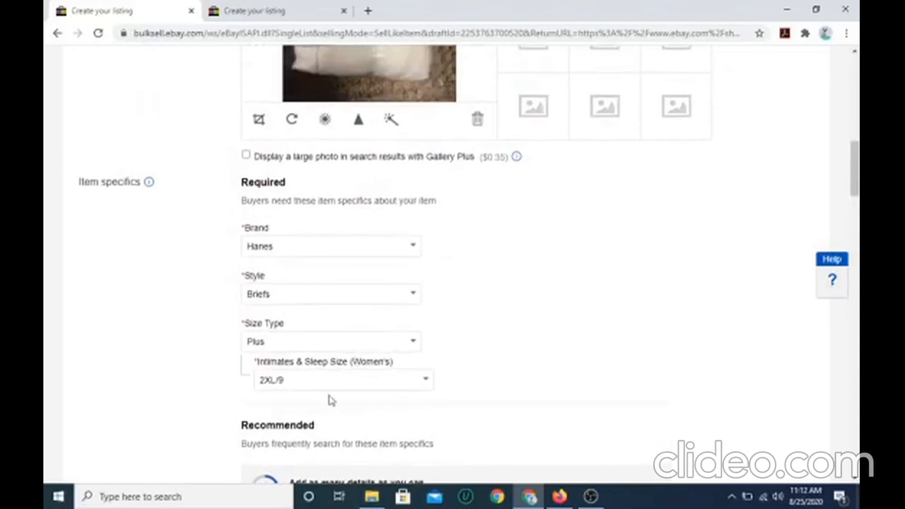
{"action": "left_click", "coordinate": [342, 379]}
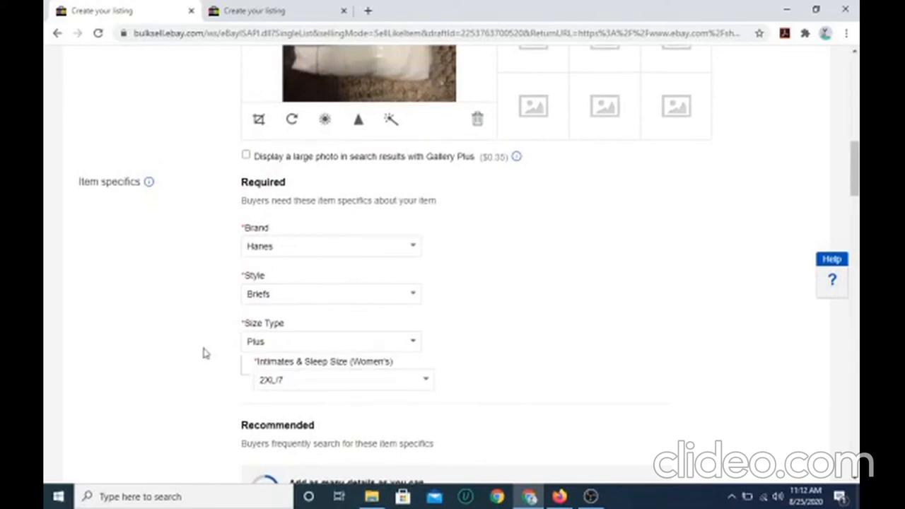
{"action": "scroll", "scroll_direction": "up", "scroll_amount": 3}
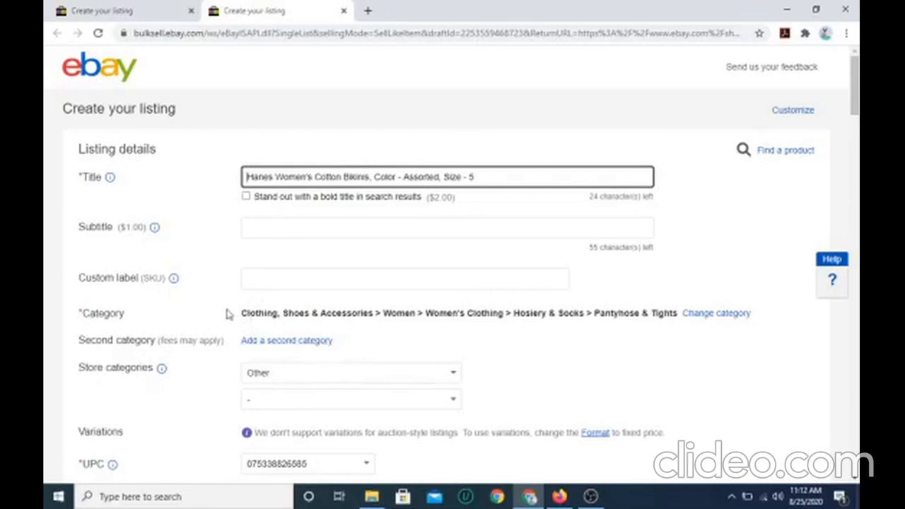
{"action": "mouse_move", "coordinate": [405, 326]}
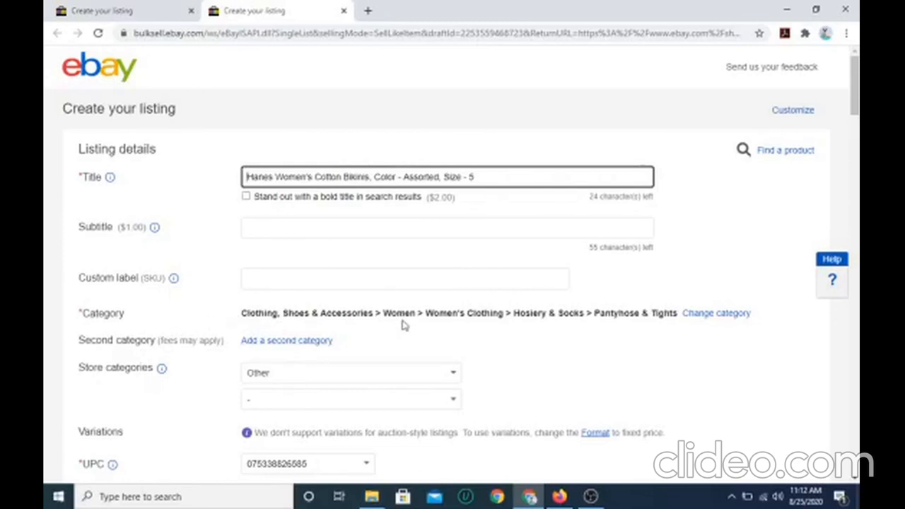
{"action": "mouse_move", "coordinate": [521, 326]}
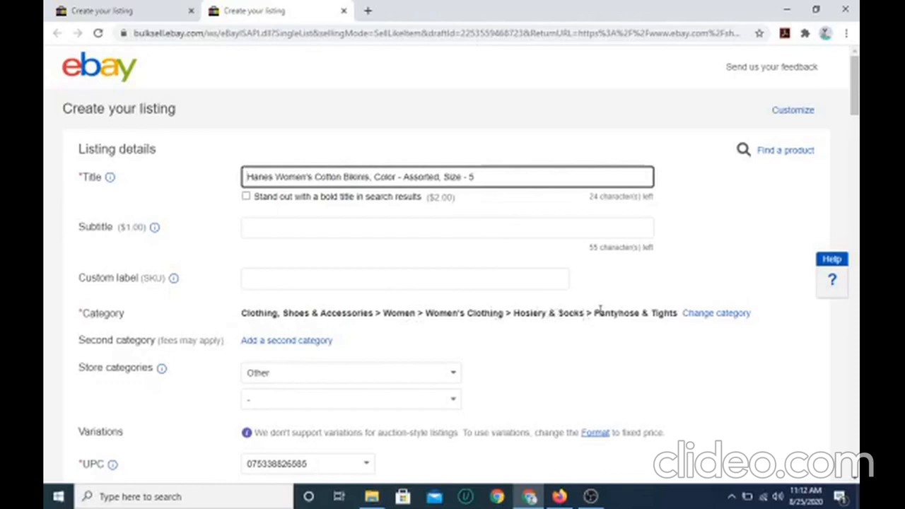
{"action": "mouse_move", "coordinate": [578, 327]}
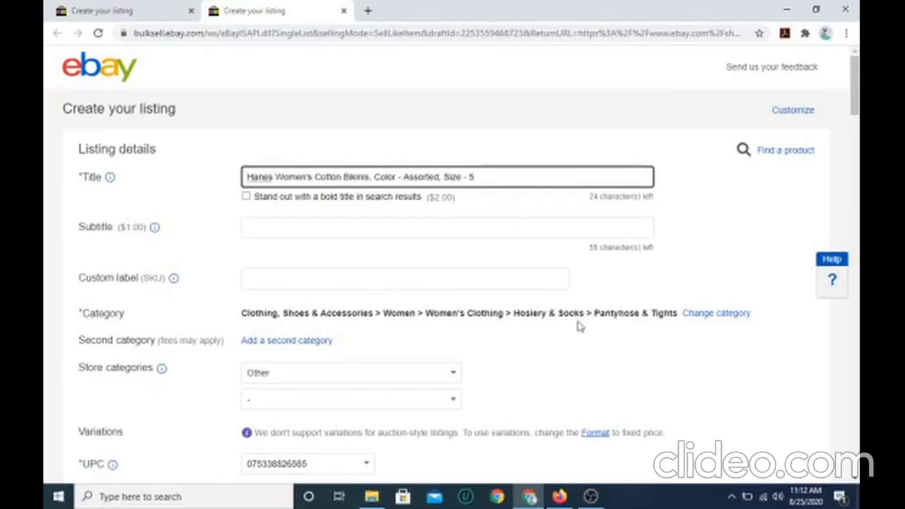
Scroll through the Hanes Women's Cotton Bikinis draft's specifics, description and shipping, then return to the top
{"action": "scroll", "scroll_direction": "down", "scroll_amount": 3}
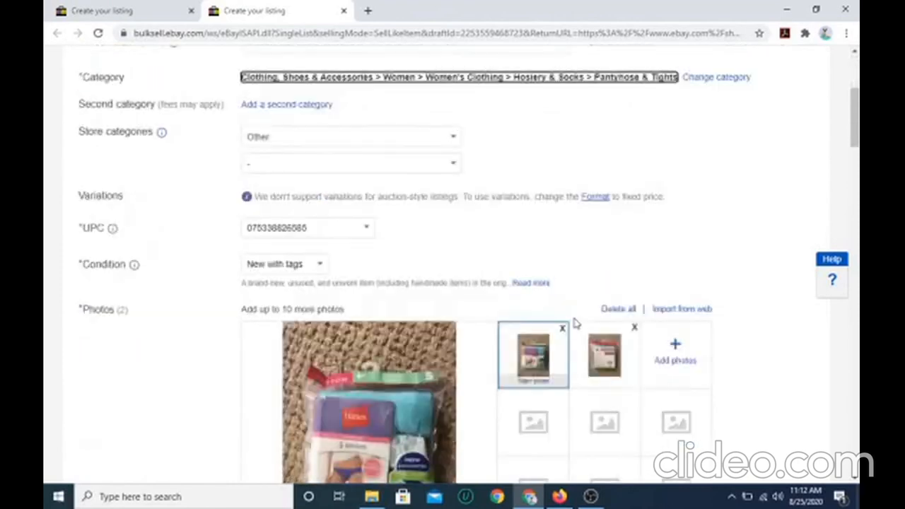
{"action": "scroll", "scroll_direction": "down", "scroll_amount": 3}
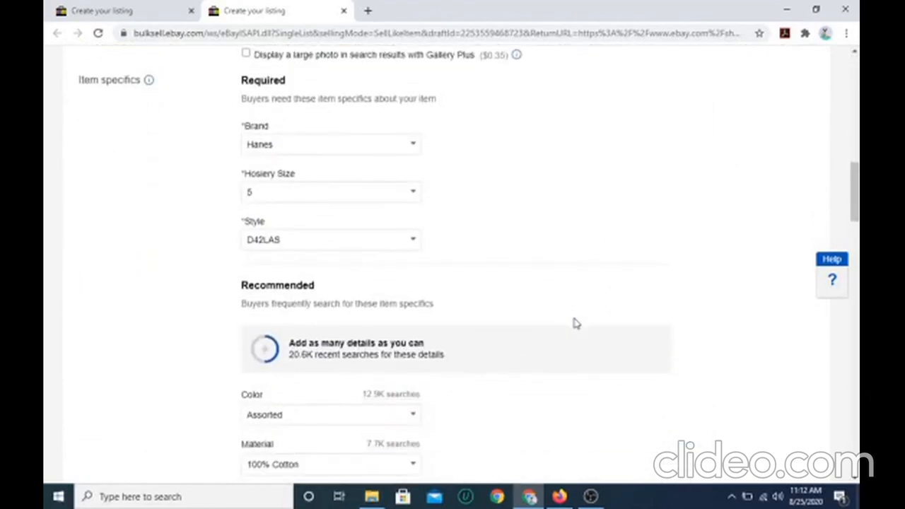
{"action": "scroll", "scroll_direction": "down", "scroll_amount": 3}
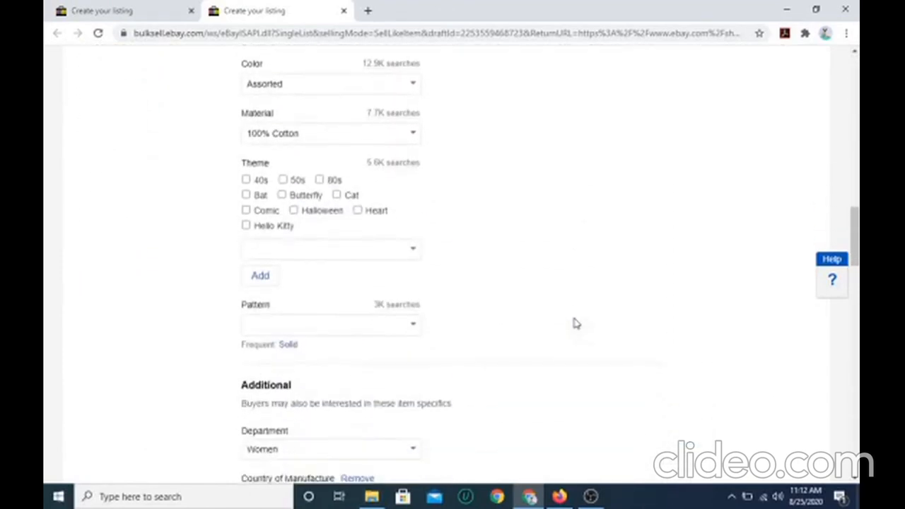
{"action": "scroll", "scroll_direction": "up", "scroll_amount": 3}
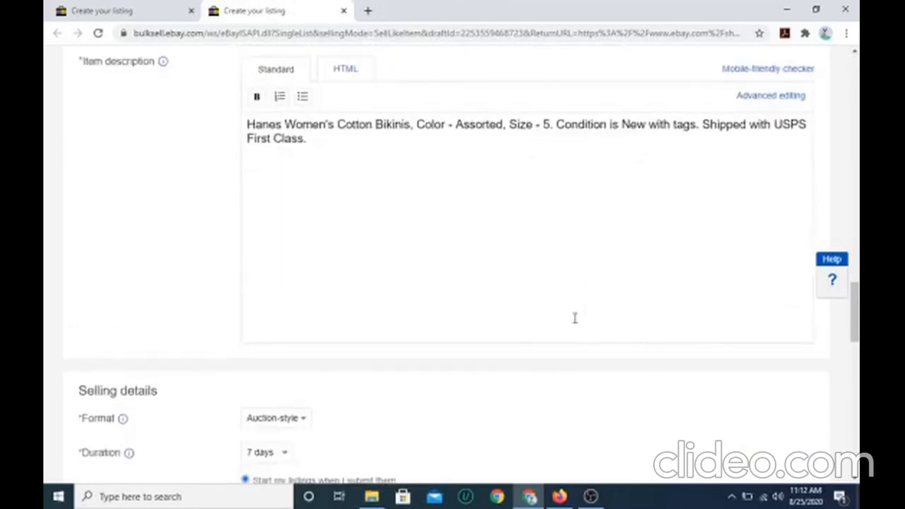
{"action": "scroll", "scroll_direction": "down", "scroll_amount": 3}
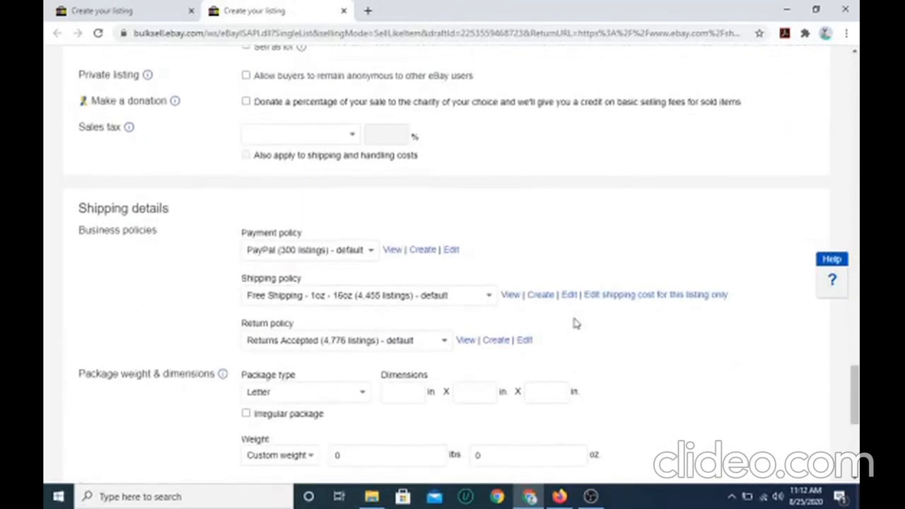
{"action": "scroll", "scroll_direction": "up", "scroll_amount": 3}
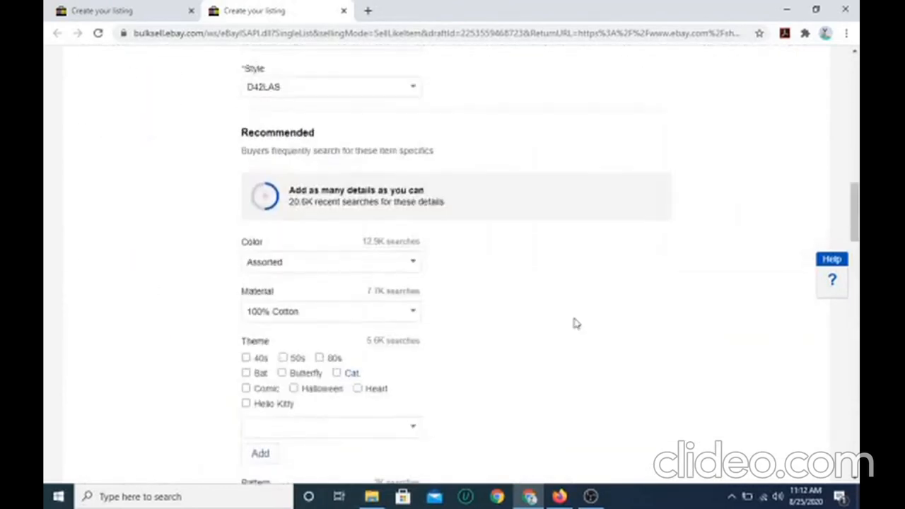
{"action": "scroll", "scroll_direction": "up", "scroll_amount": 3}
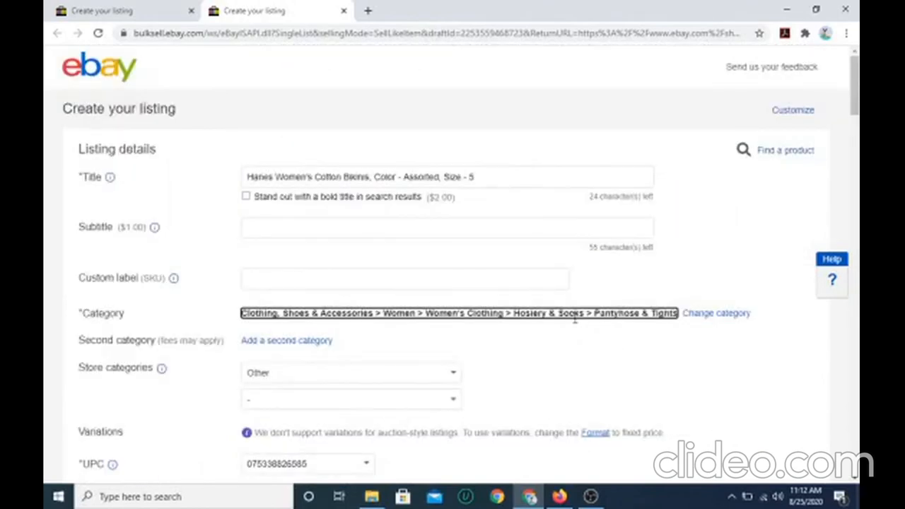